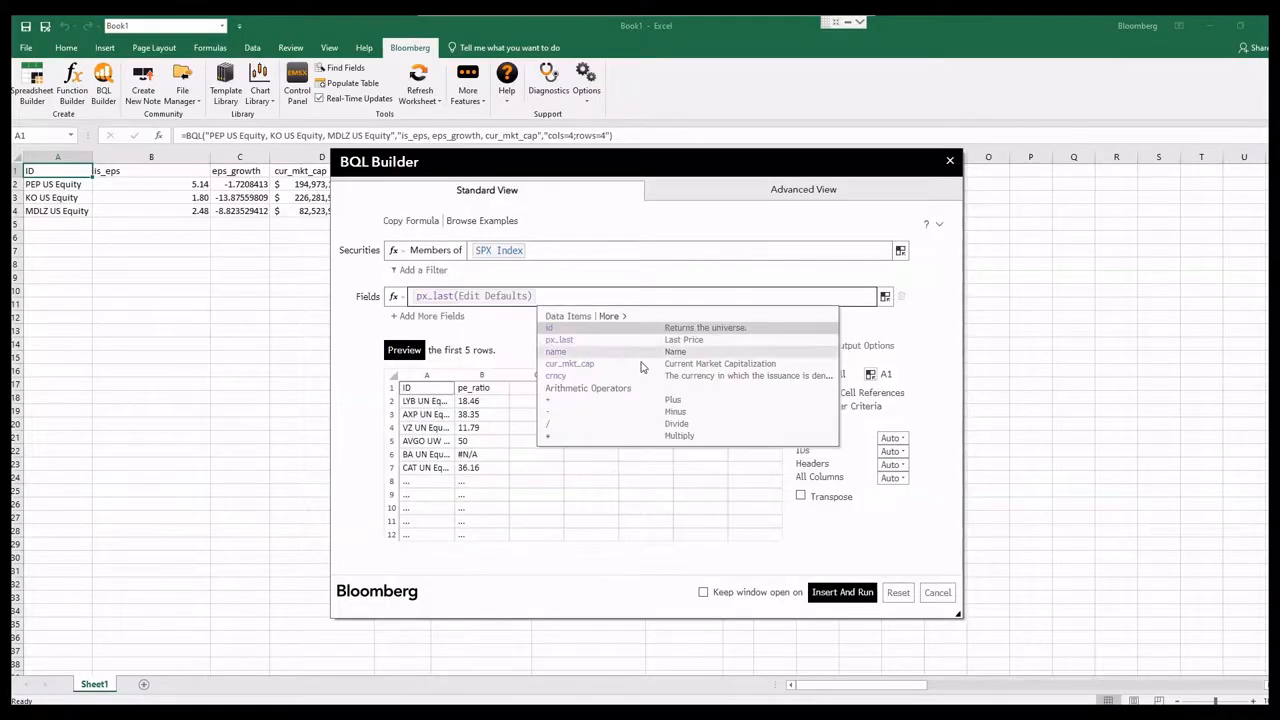
Close the BQL Builder window, leaving a blank worksheet
left_click(842, 592)
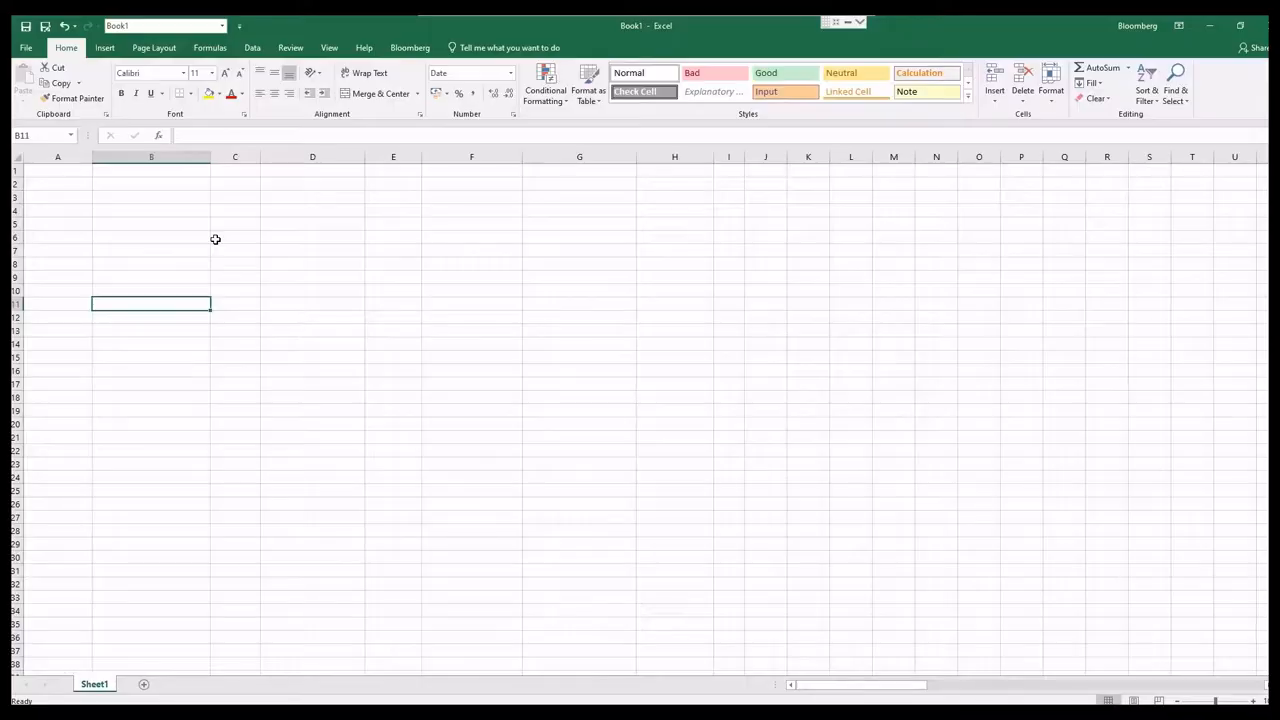
Open BQL Builder from the Bloomberg tab and add KO, PEP and MDLZ US Equity as securities
left_click(409, 47)
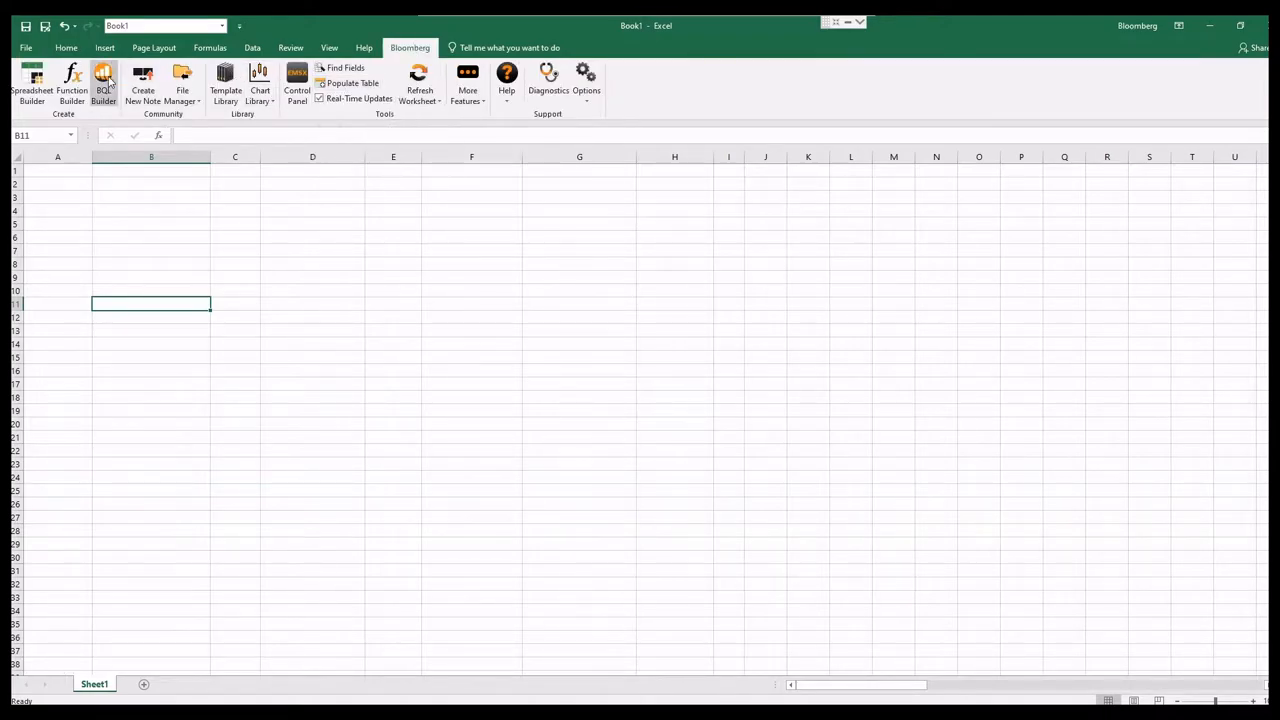
left_click(104, 85)
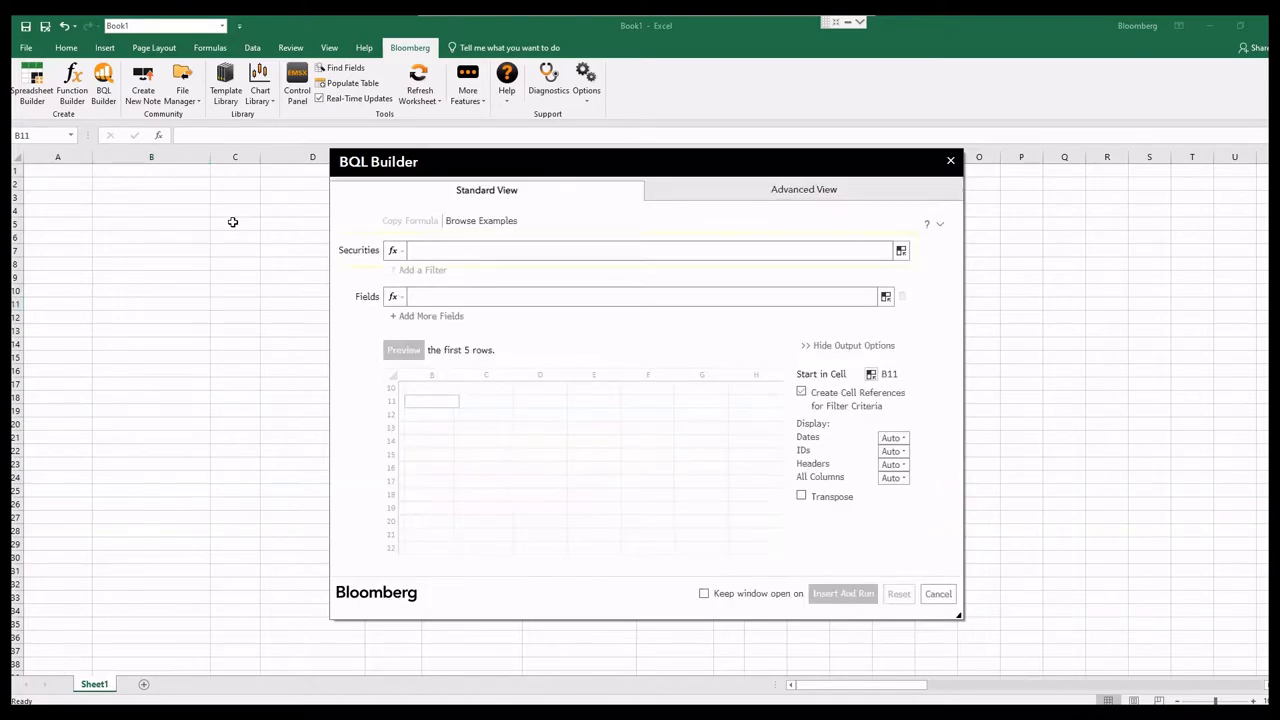
left_click(645, 250)
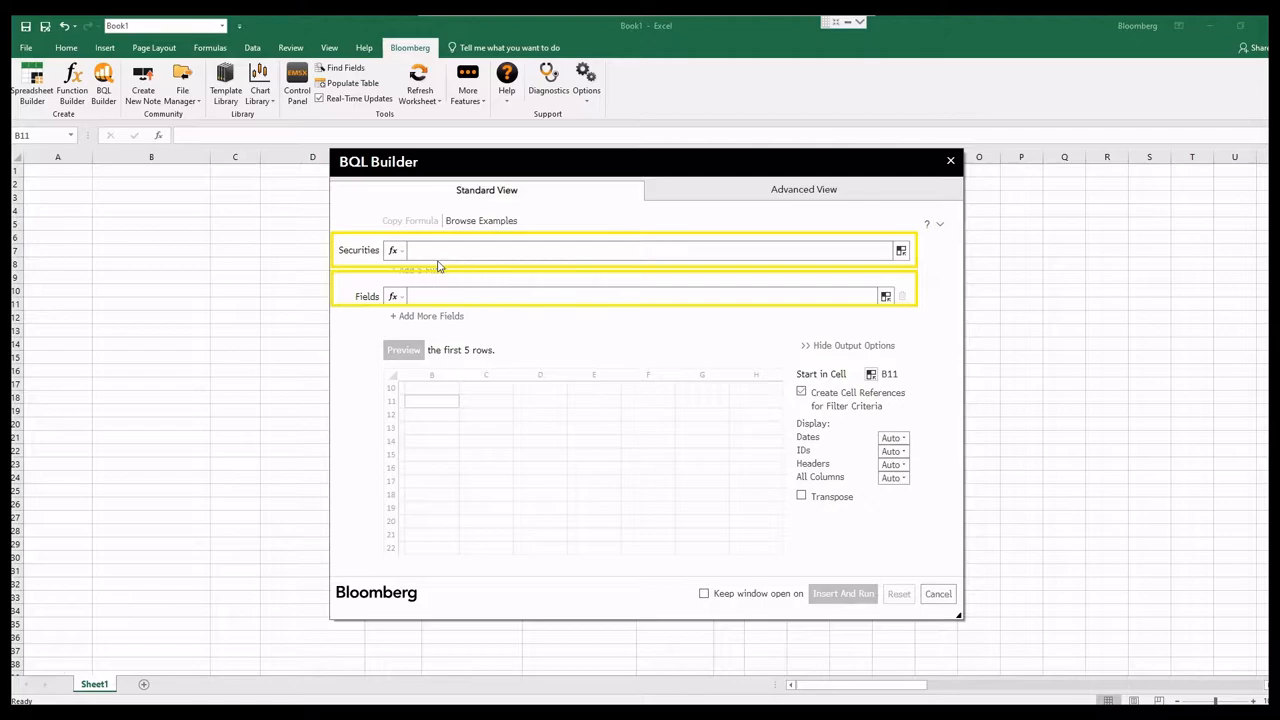
type("coc")
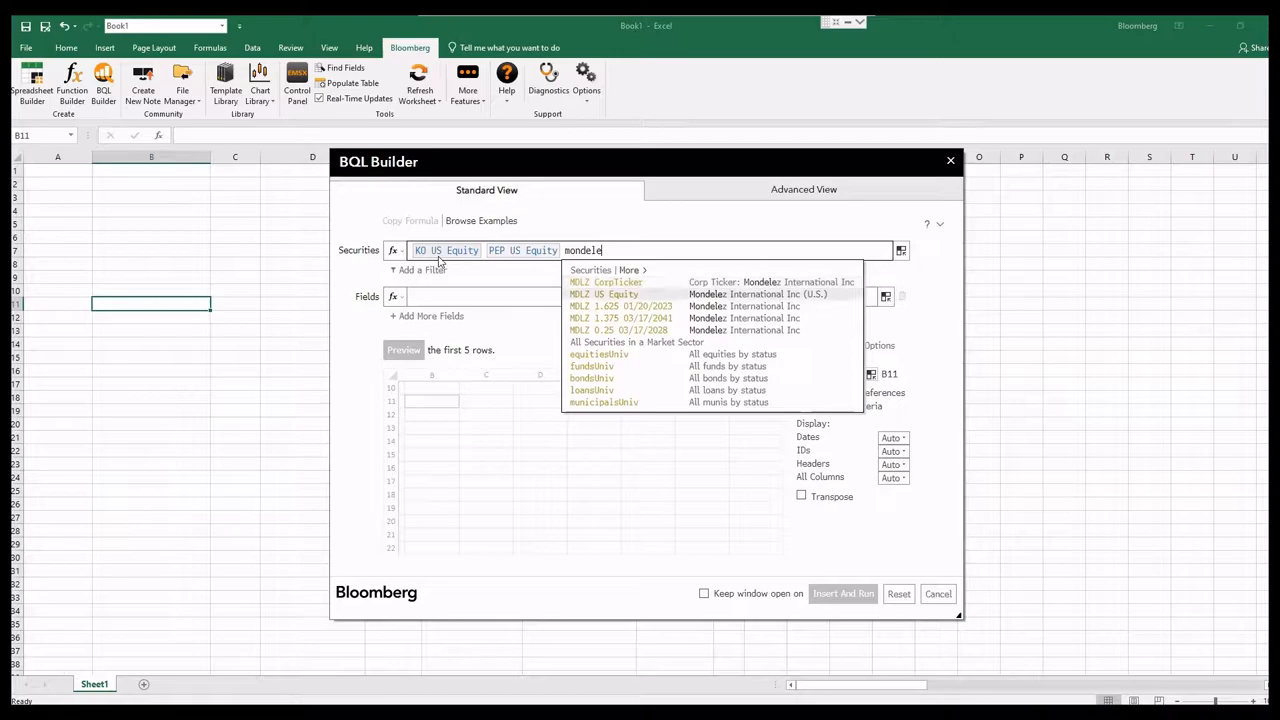
left_click(602, 294)
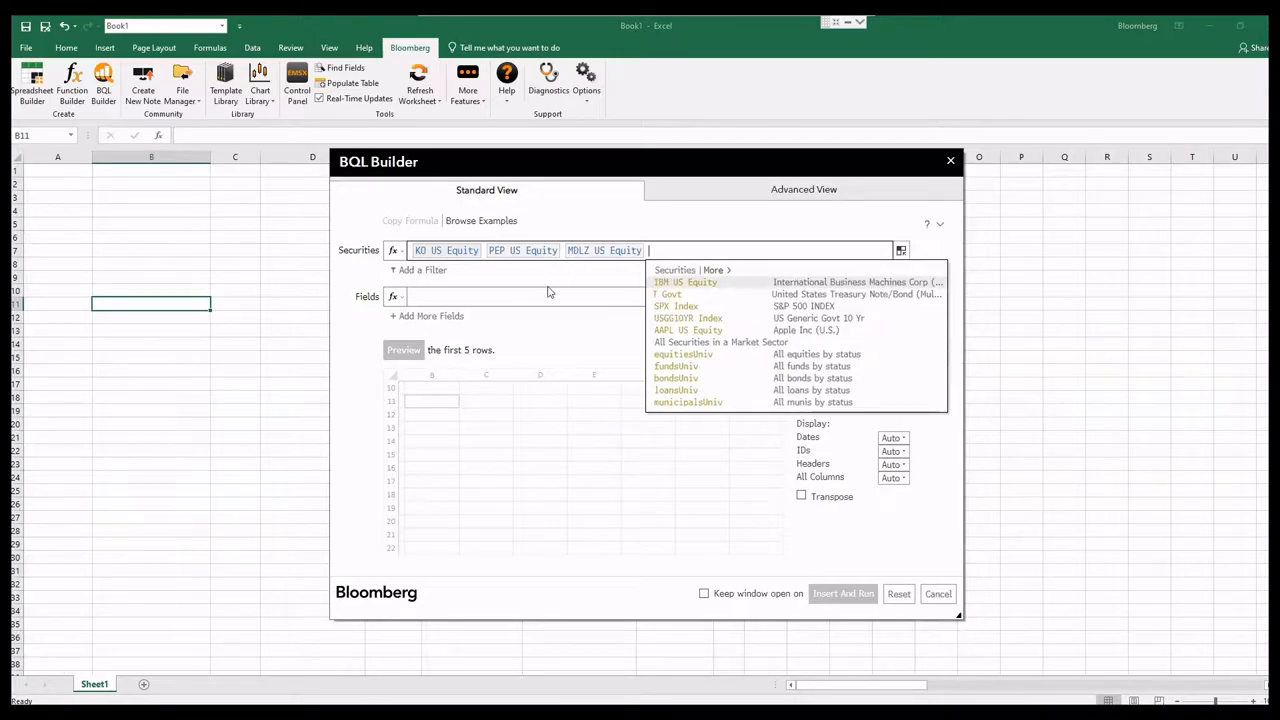
left_click(550, 296)
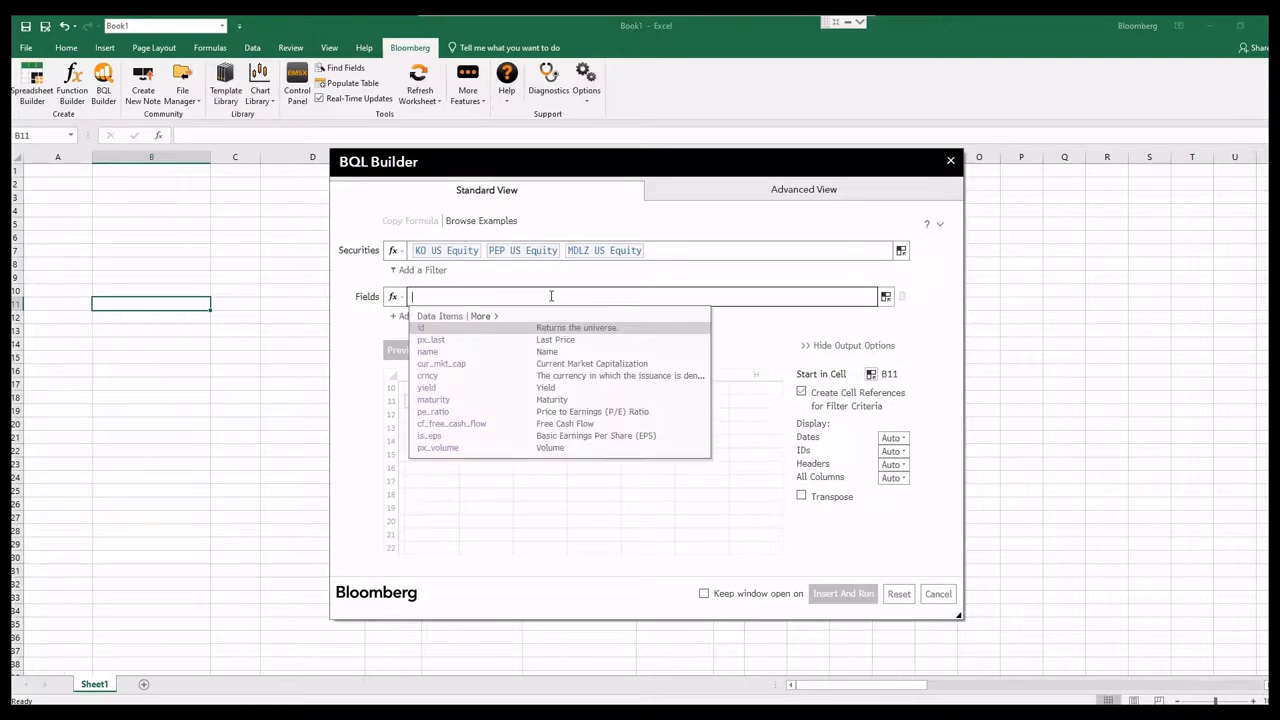
Add is_eps, eps_growth and cur_mkt_cap as the query's fields
type("eps")
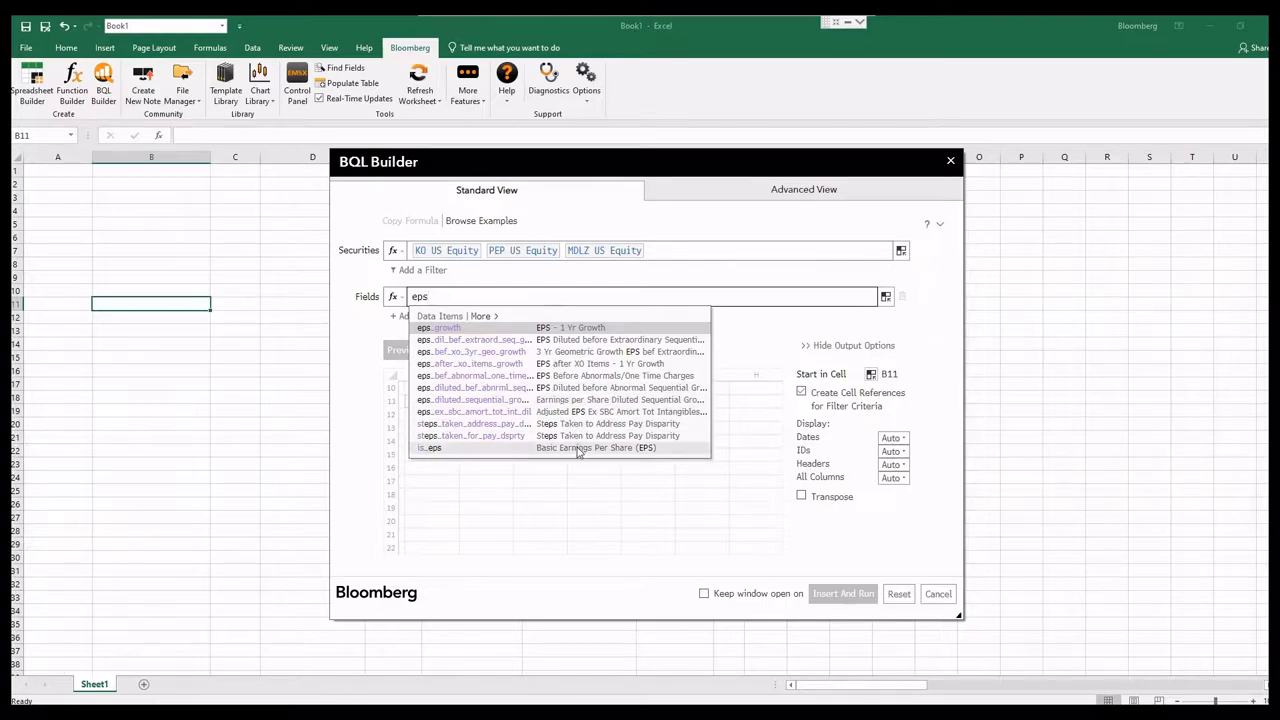
left_click(430, 447)
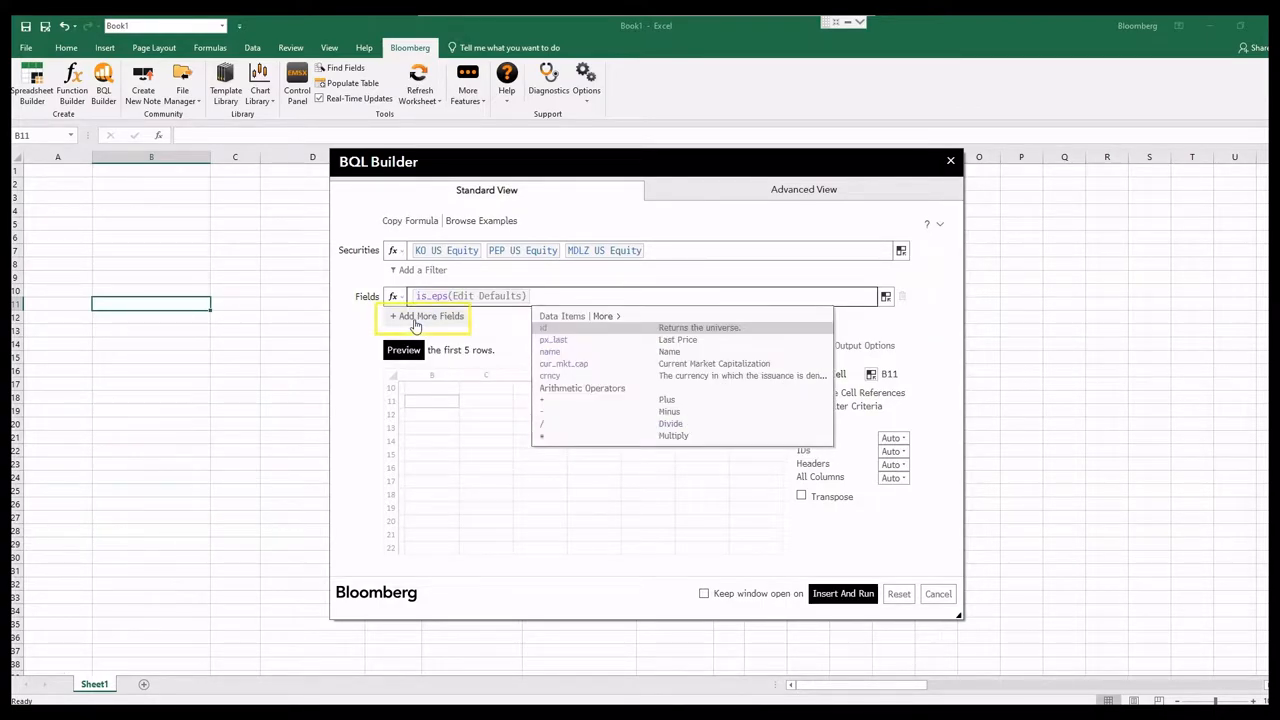
left_click(424, 316)
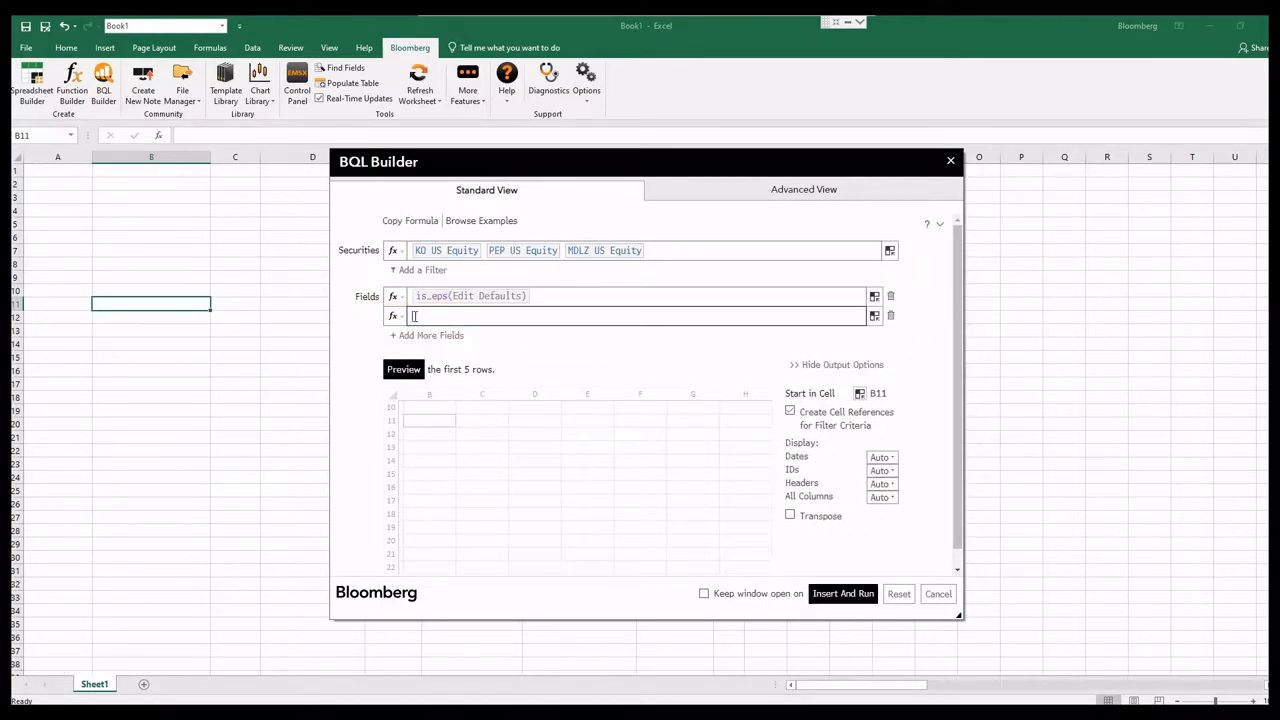
type("eps_growth(Edit Defaults")
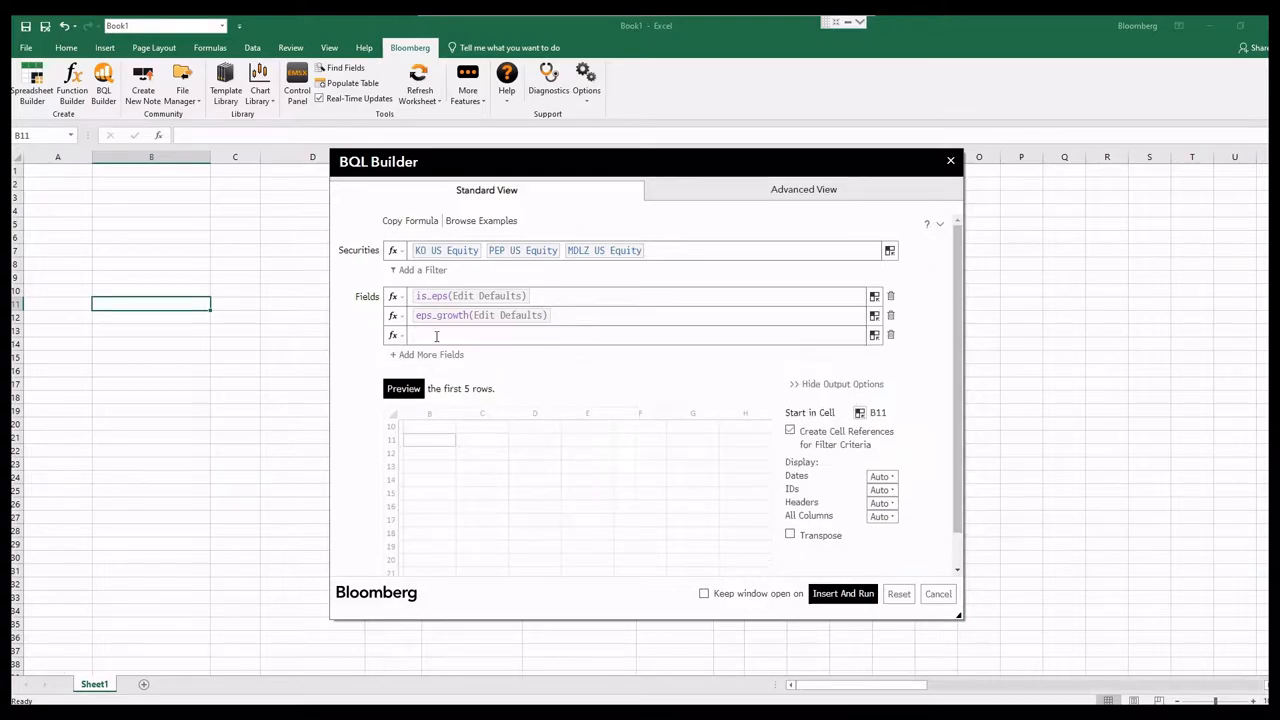
type("market capi")
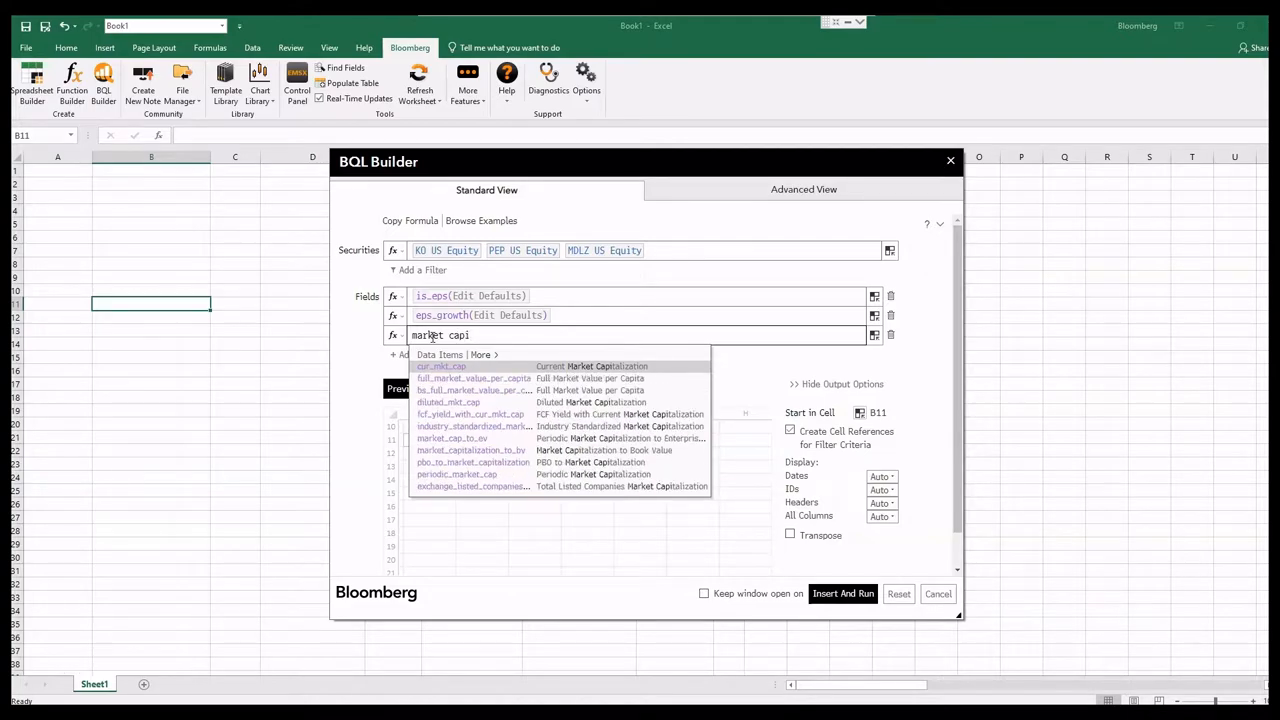
left_click(441, 366)
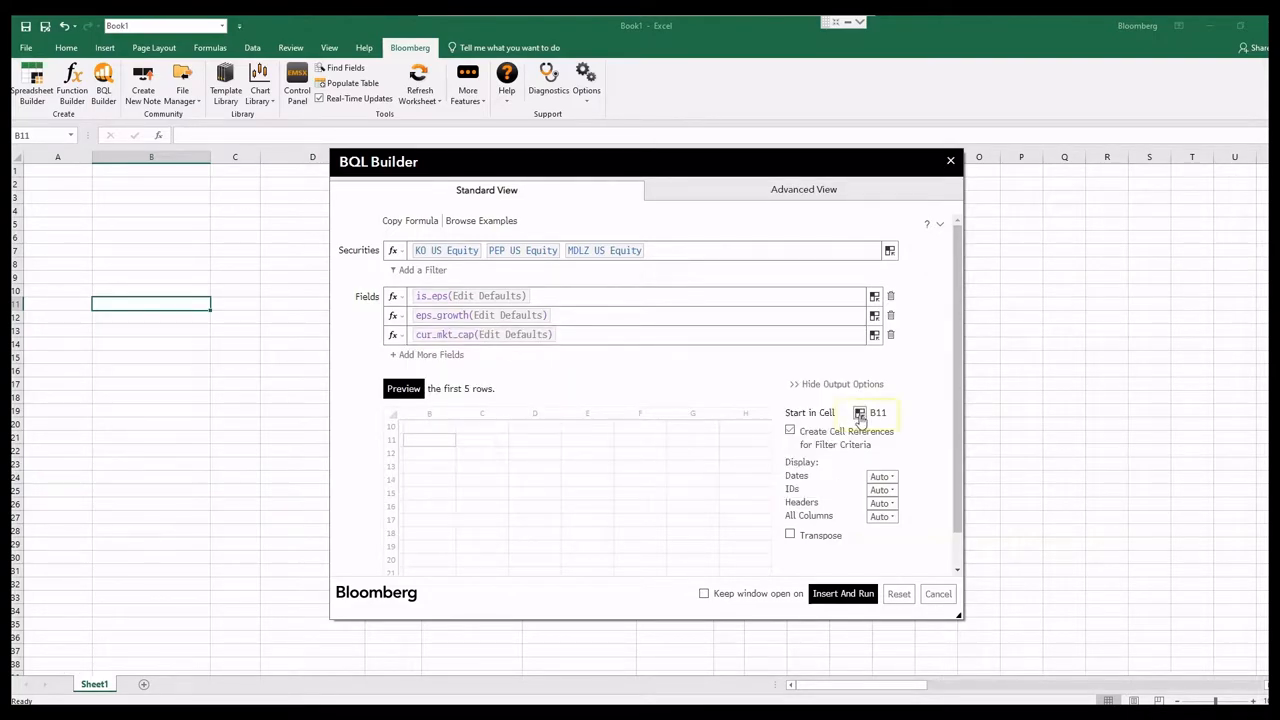
mouse_move(859, 413)
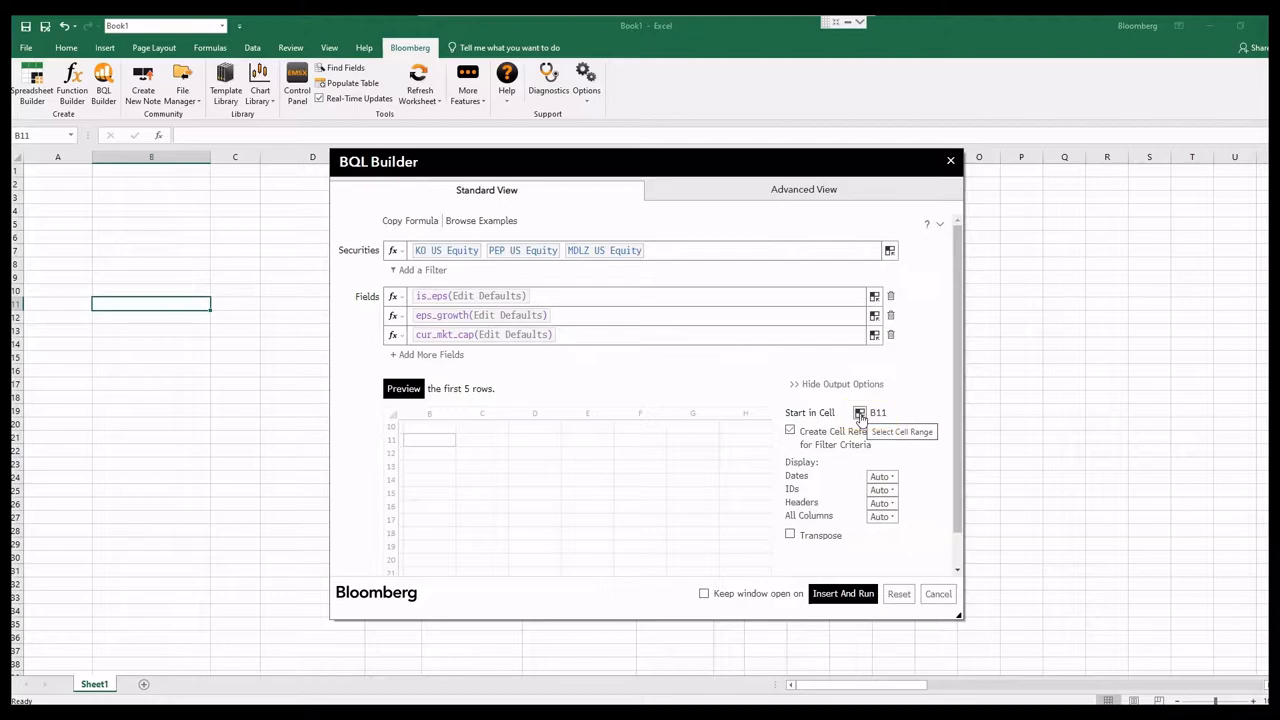
Set the output start cell to A1, preview, then insert and run the query
left_click(859, 412)
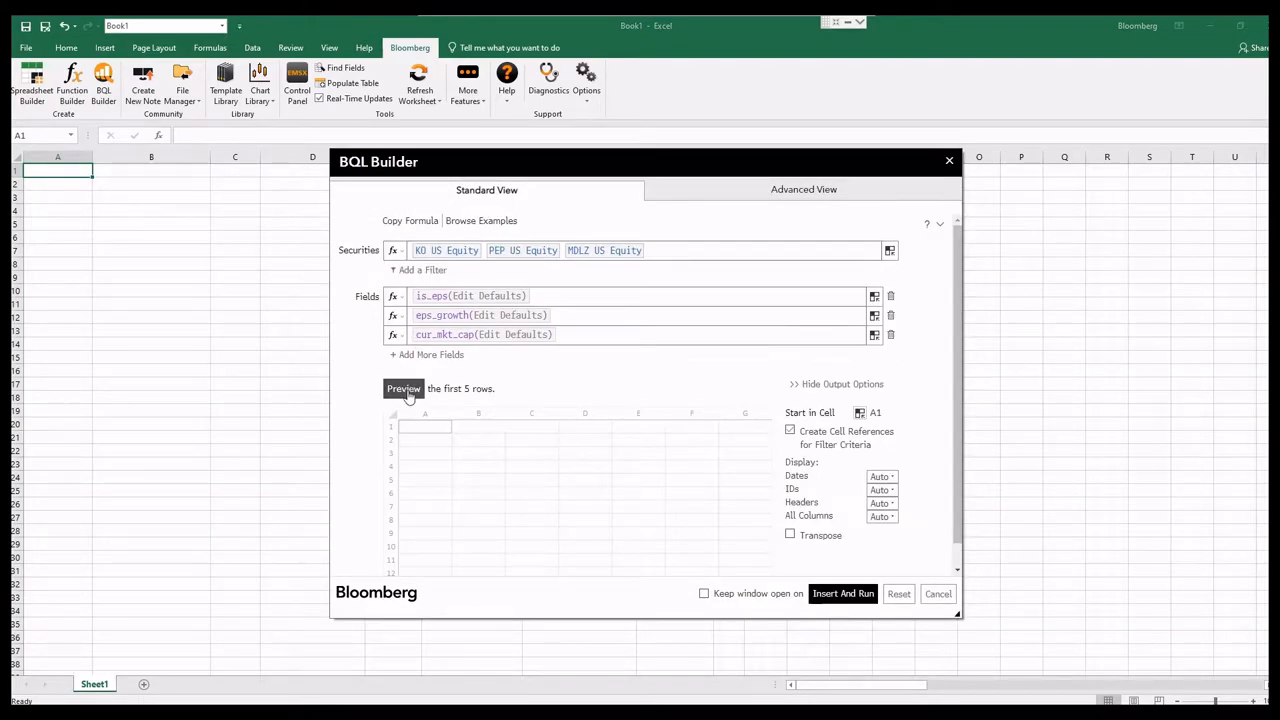
left_click(403, 388)
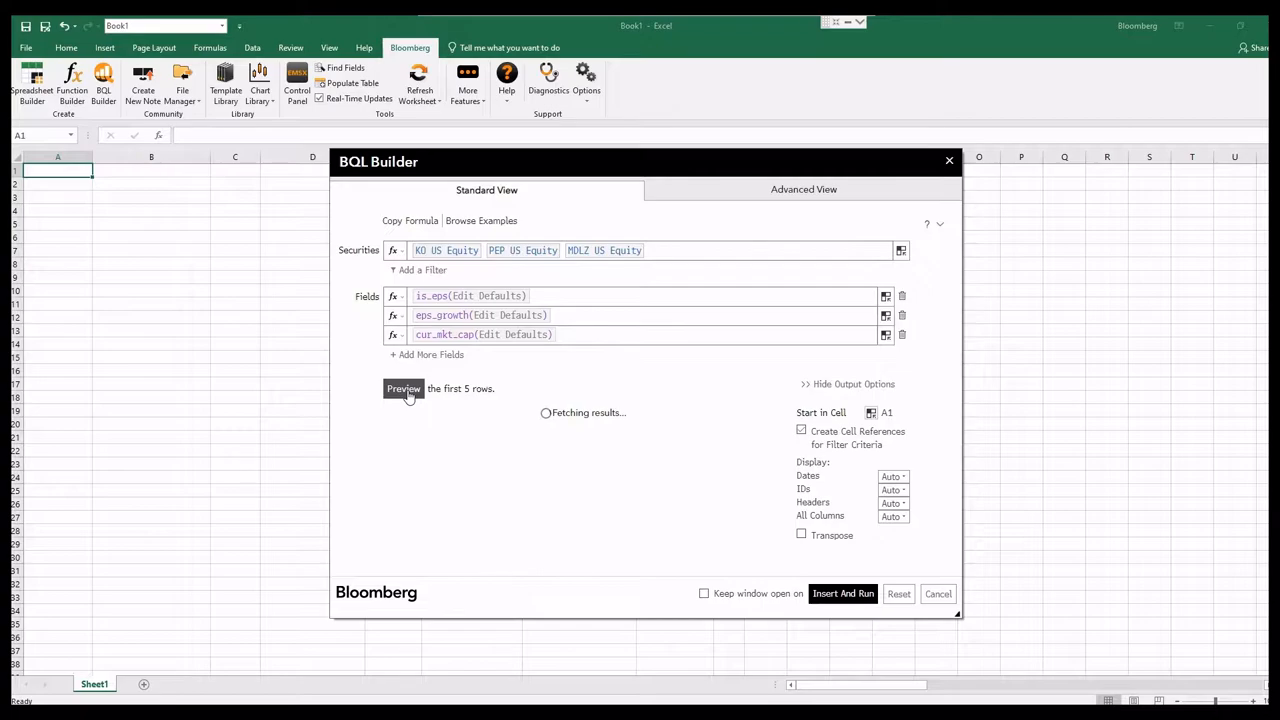
left_click(403, 388)
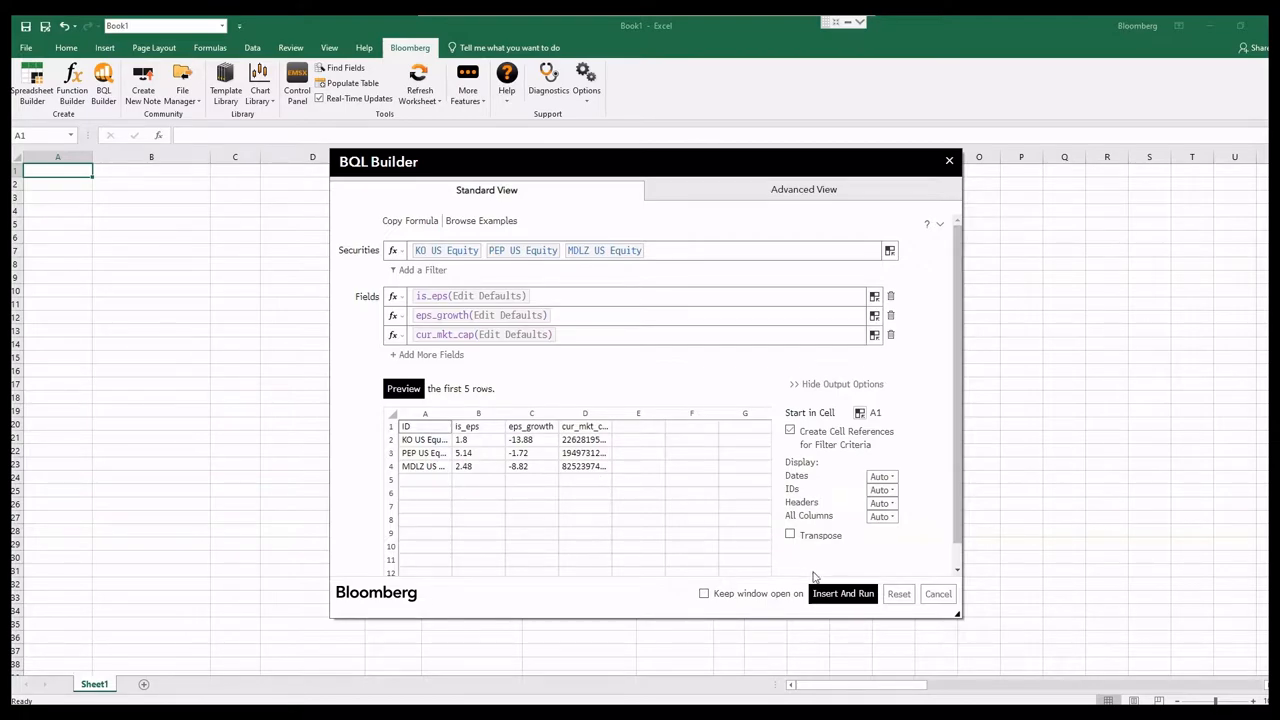
mouse_move(832, 603)
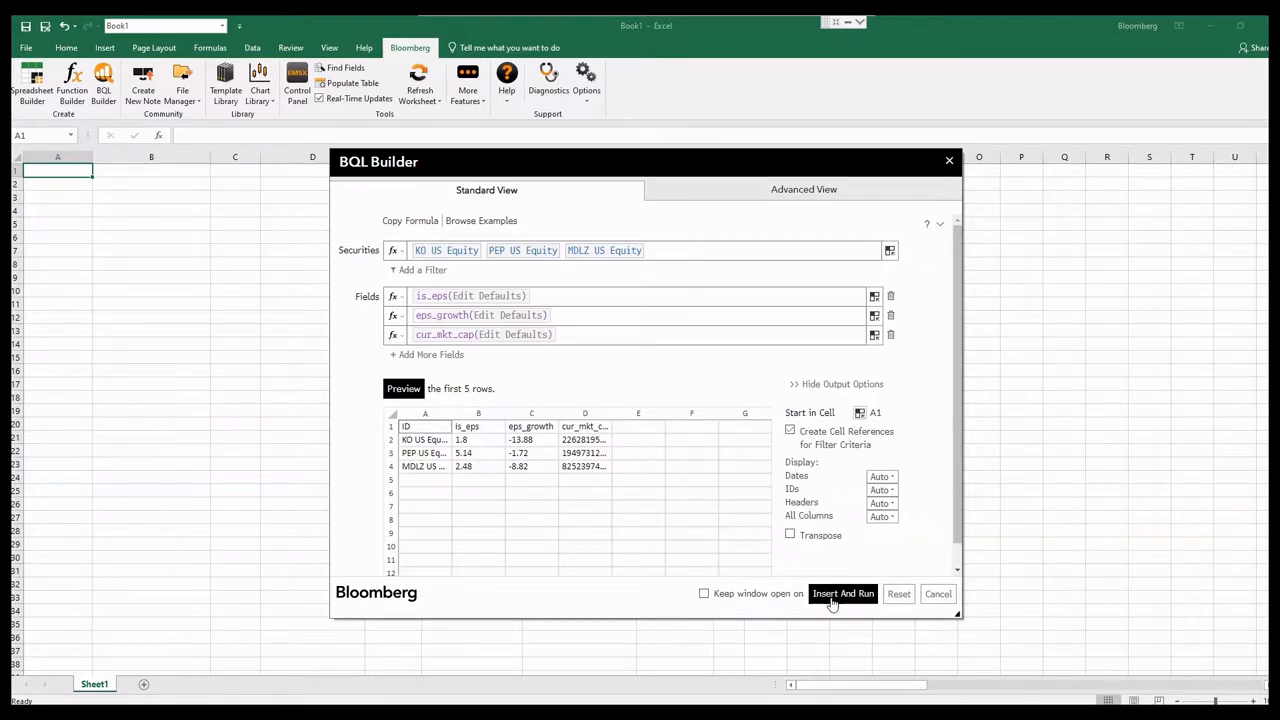
left_click(842, 593)
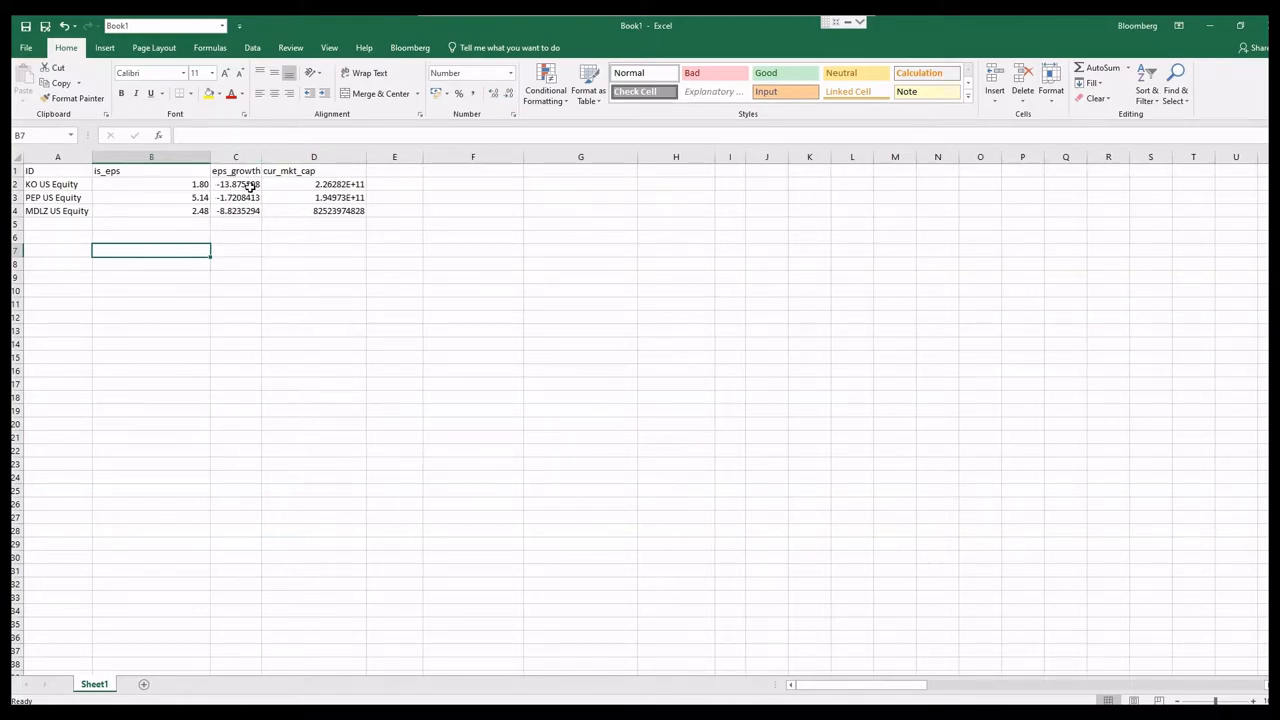
mouse_move(257, 211)
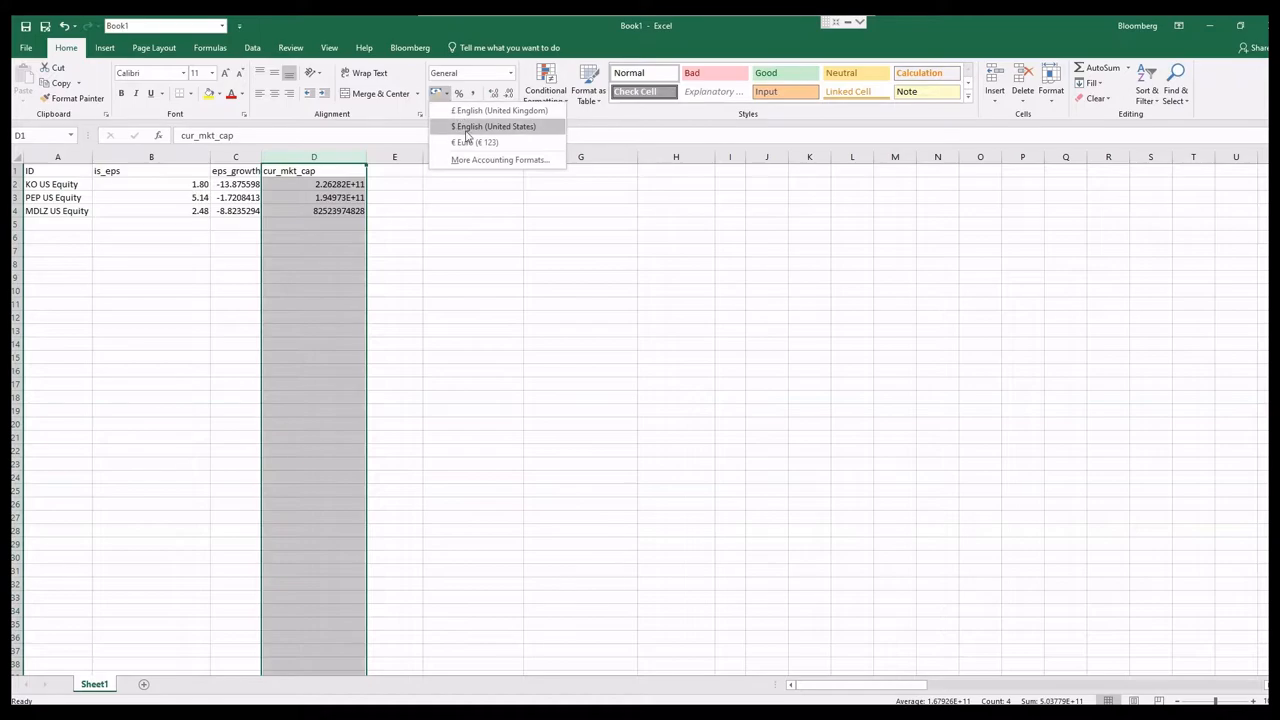
Format column D as $ English (United States) accounting and select cell A1's formula
left_click(492, 126)
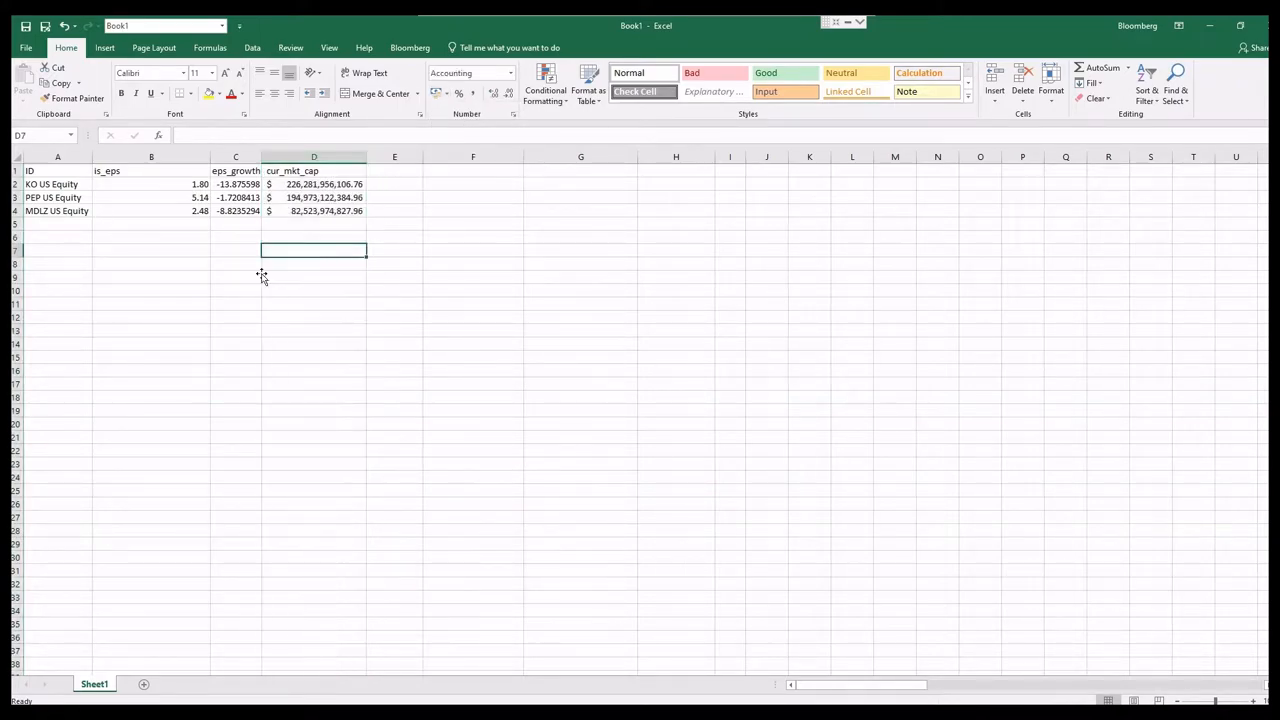
mouse_move(213, 293)
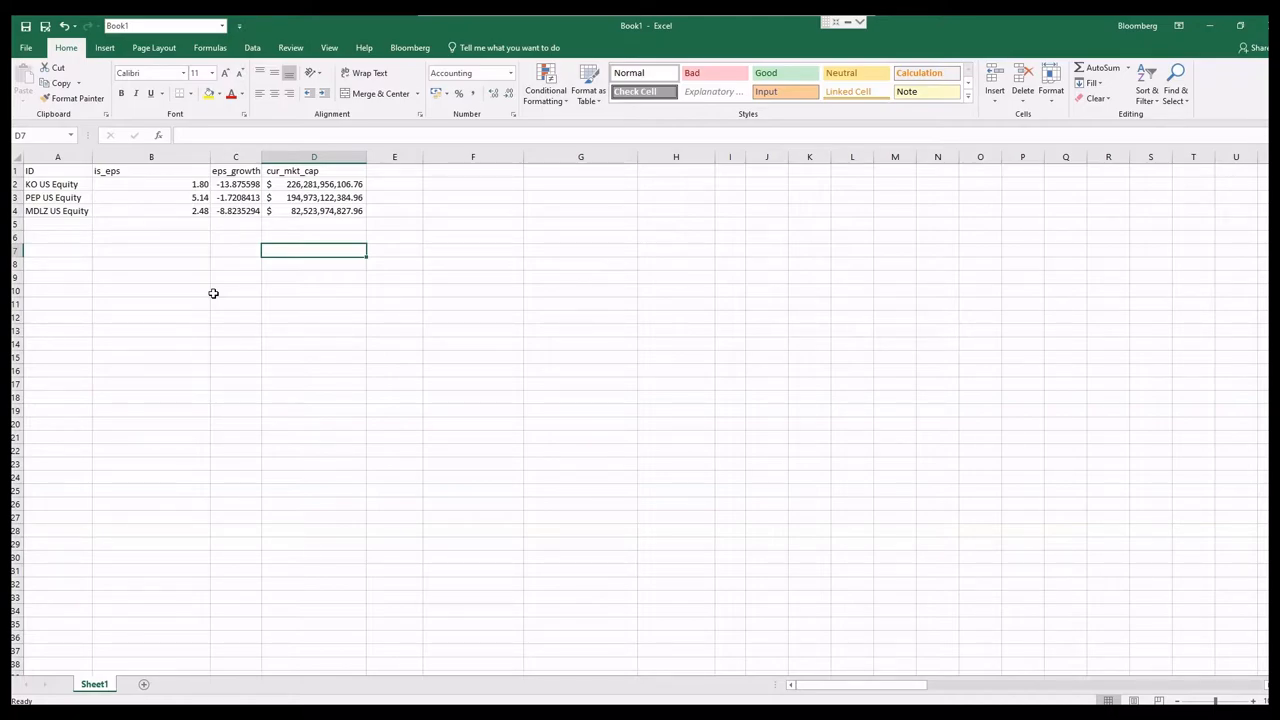
left_click(409, 47)
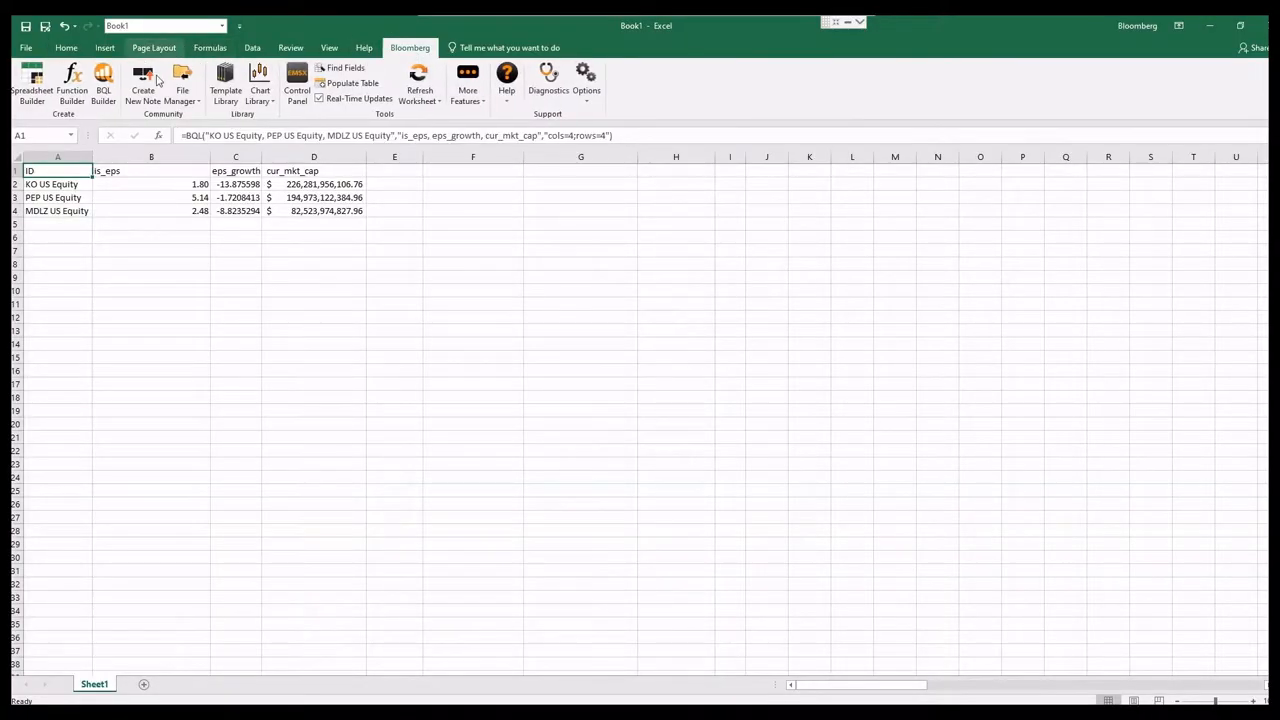
Point the query at Members of SPX Index with px_last and cur_mkt_cap fields
left_click(103, 85)
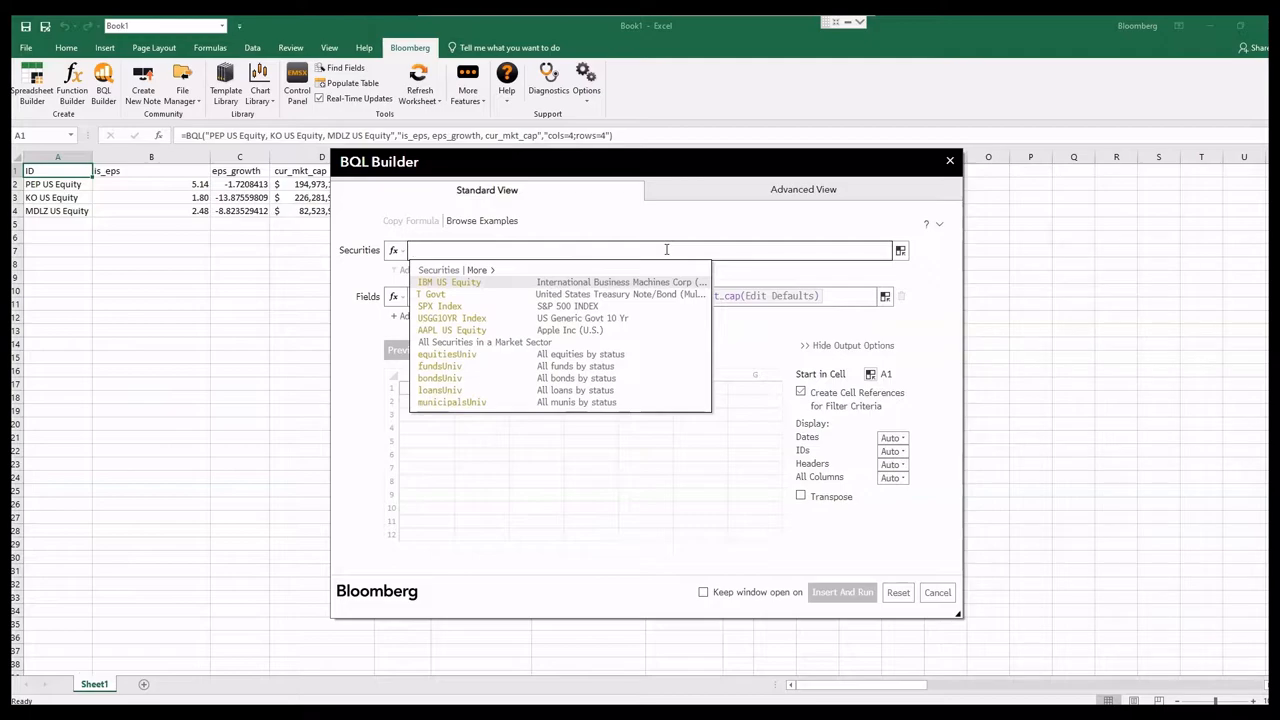
left_click(393, 250)
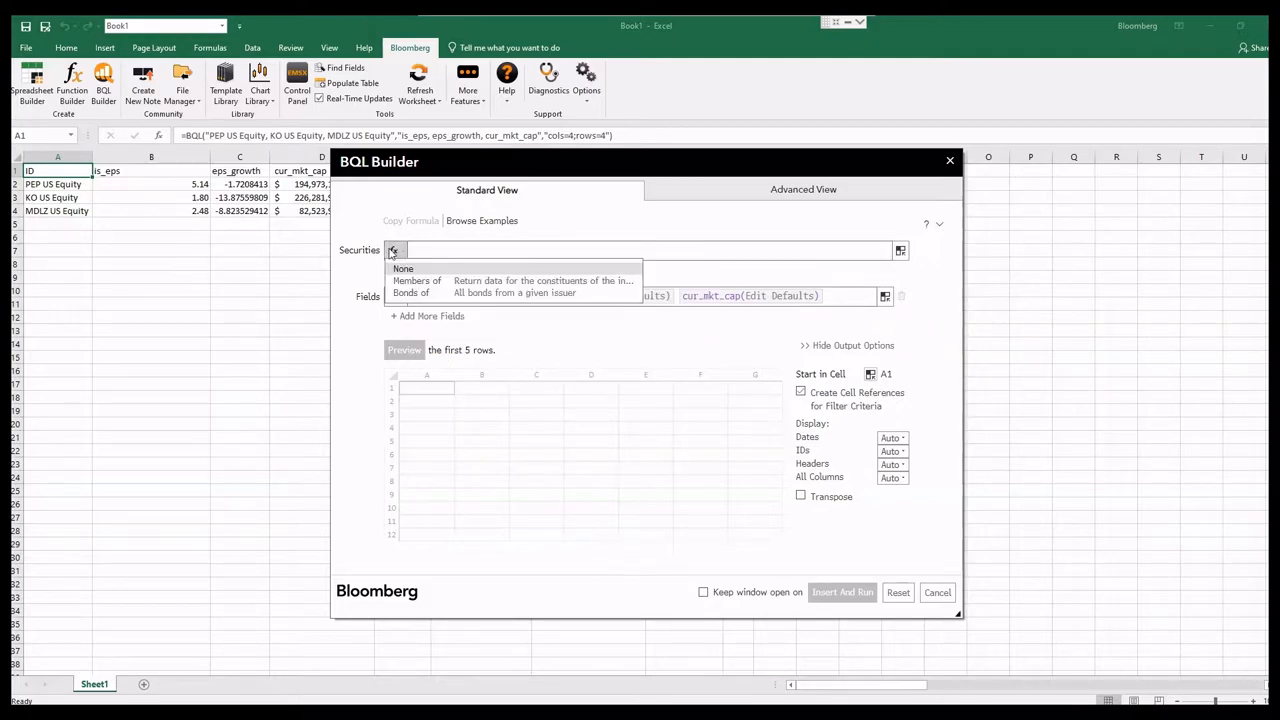
left_click(417, 280)
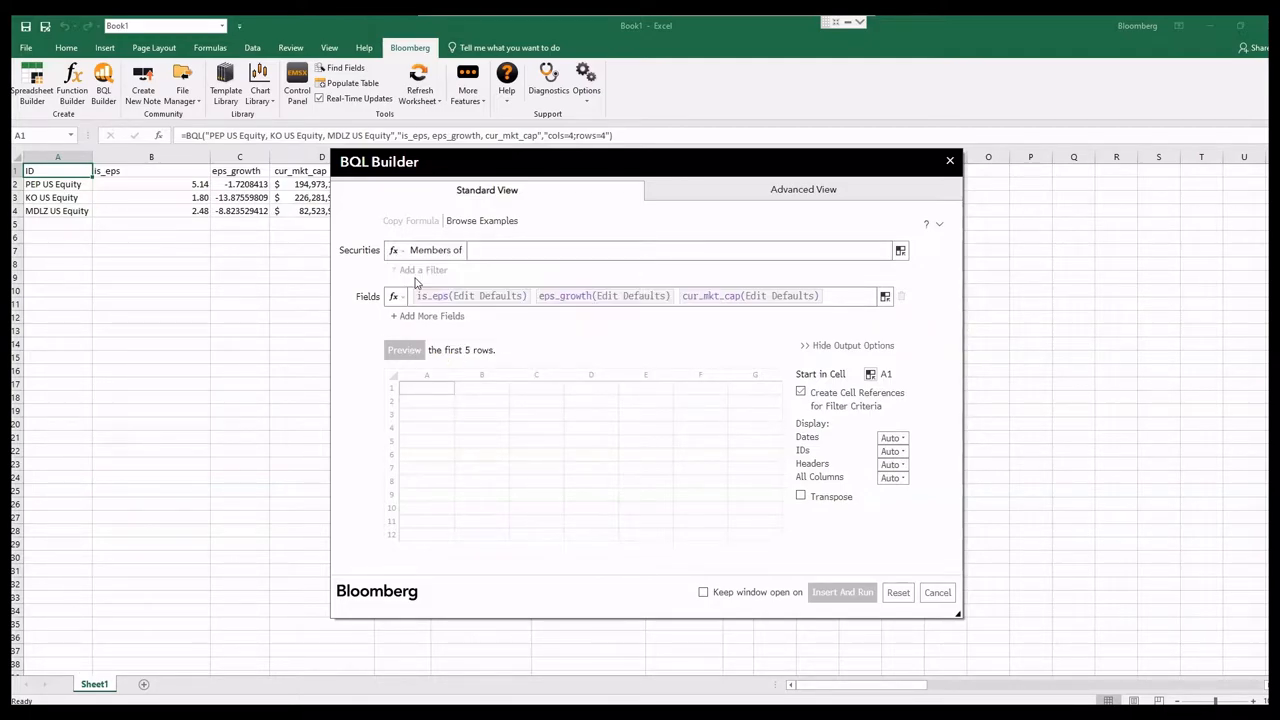
left_click(680, 250)
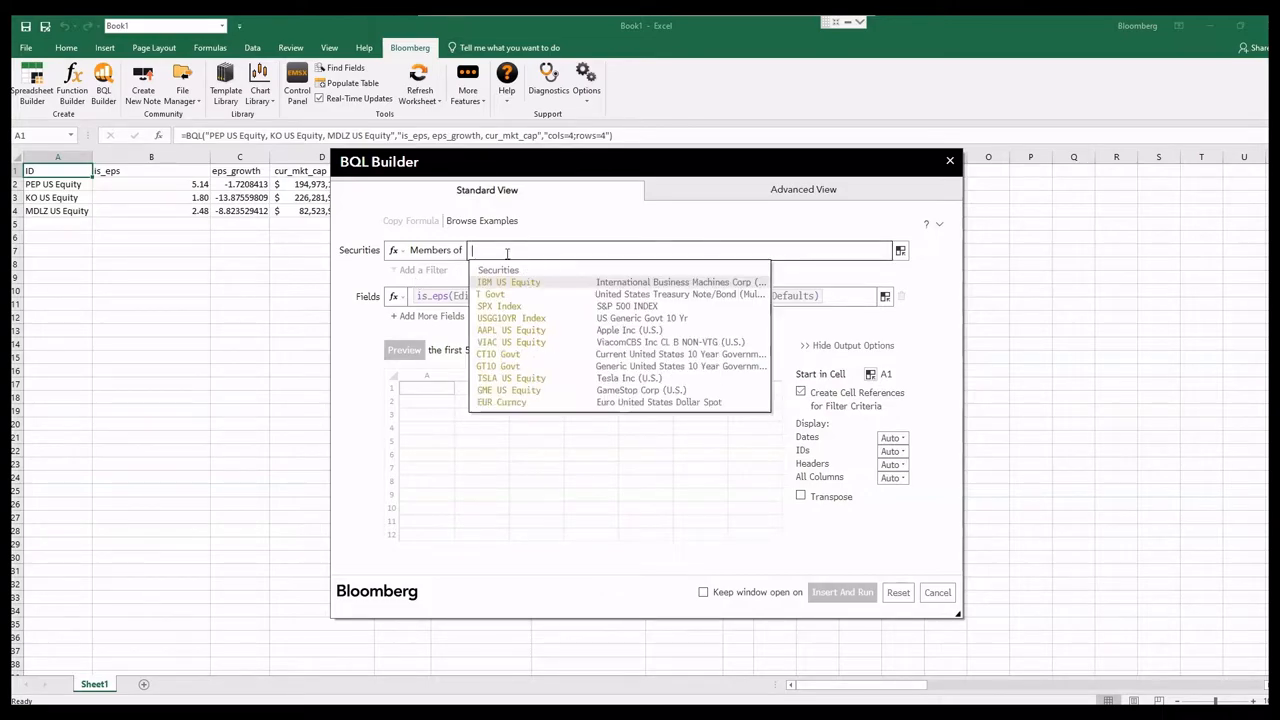
type("spx")
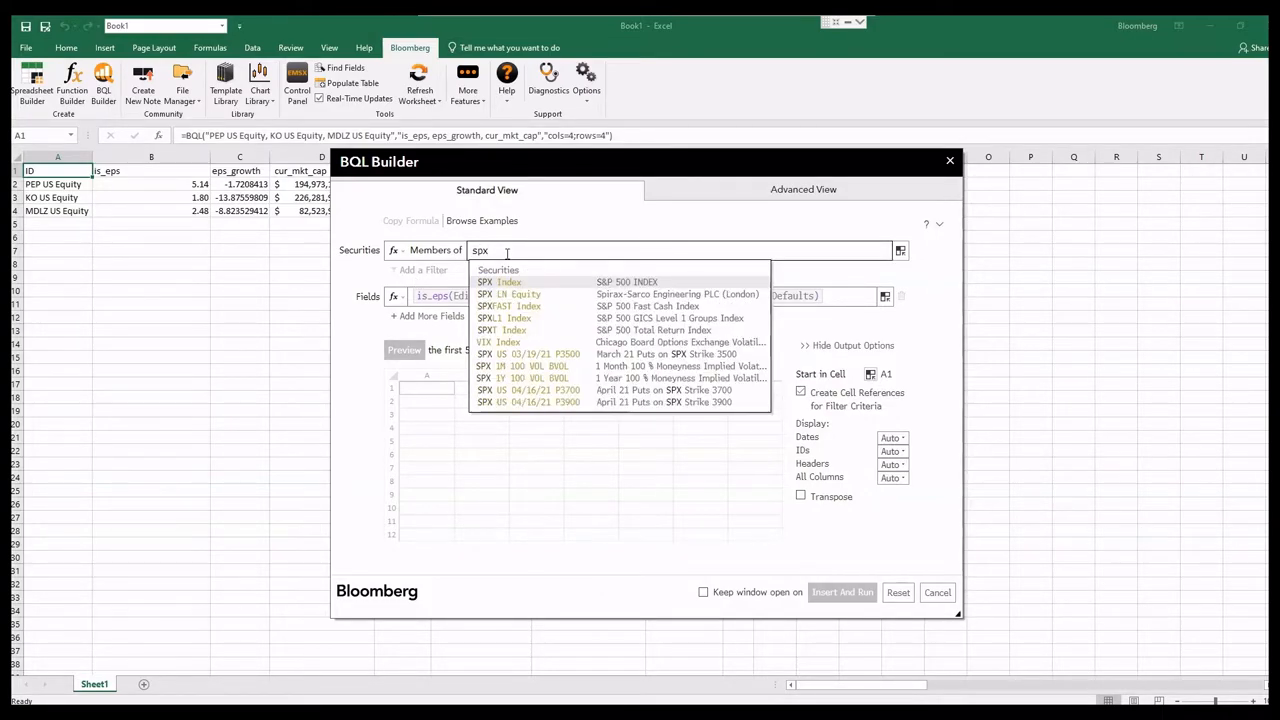
left_click(508, 281)
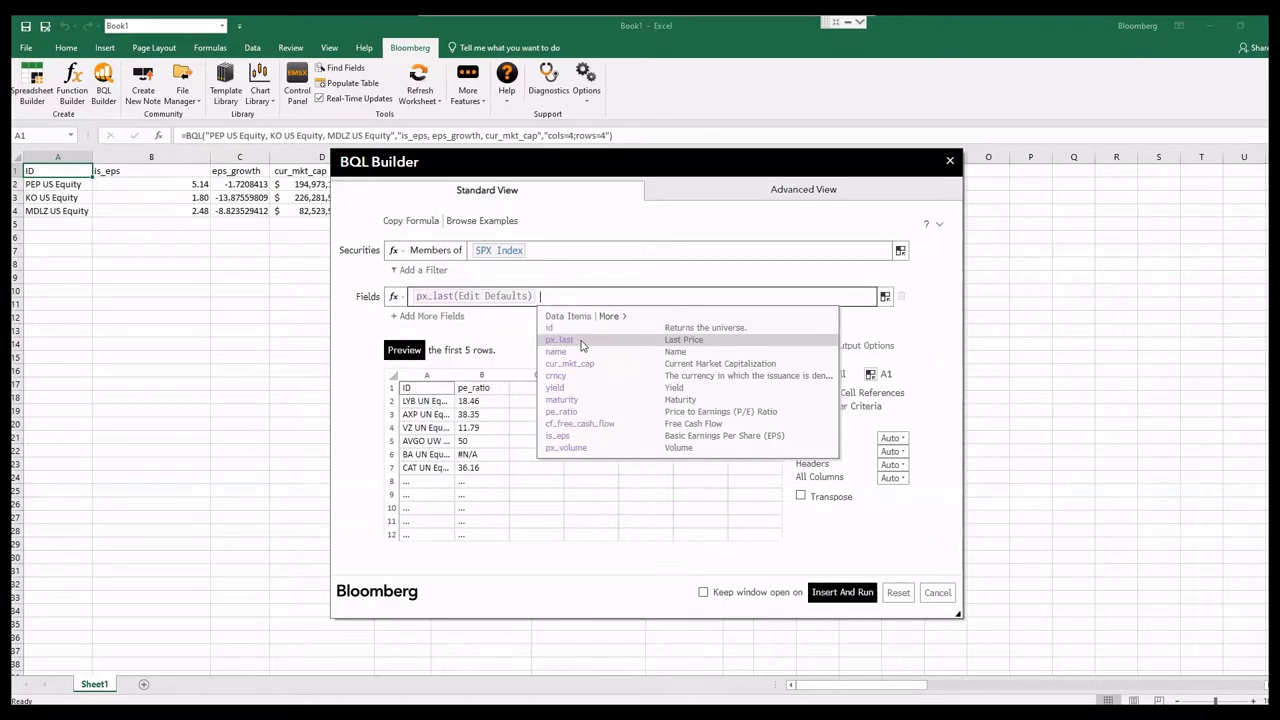
left_click(569, 363)
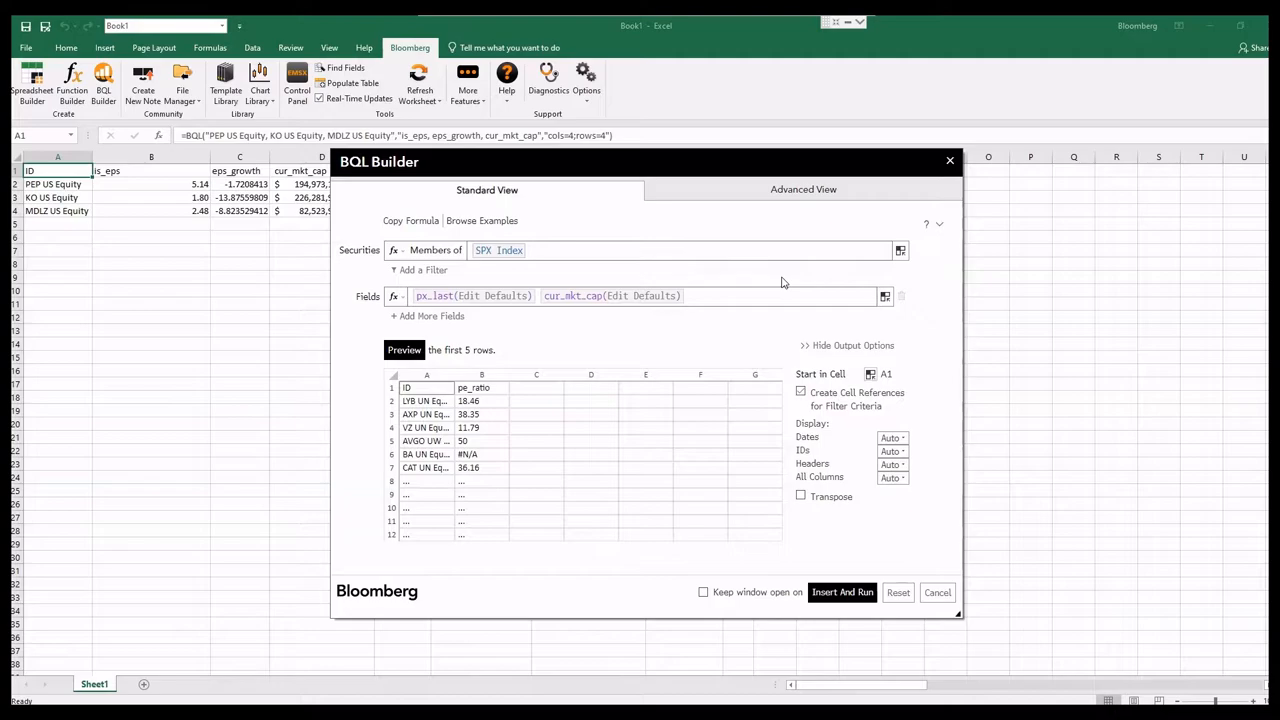
Insert and run the S&P 500 query, then reopen BQL Builder on it
left_click(842, 592)
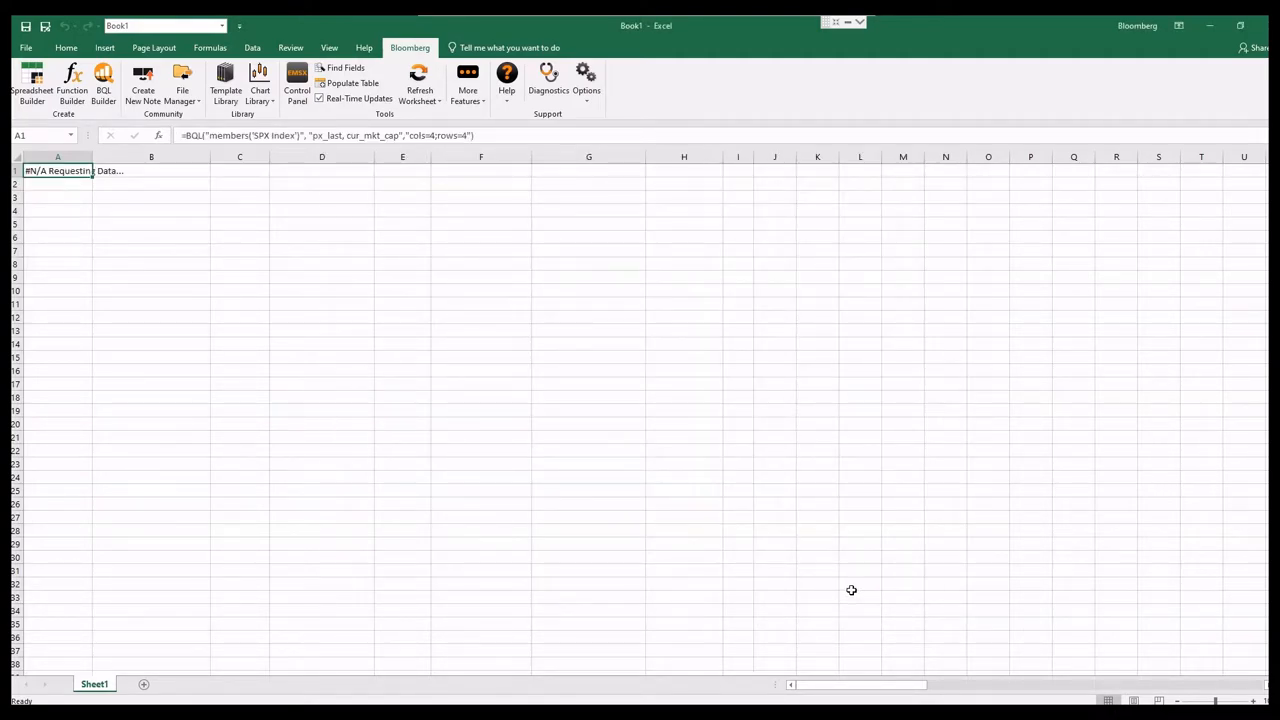
left_click(419, 85)
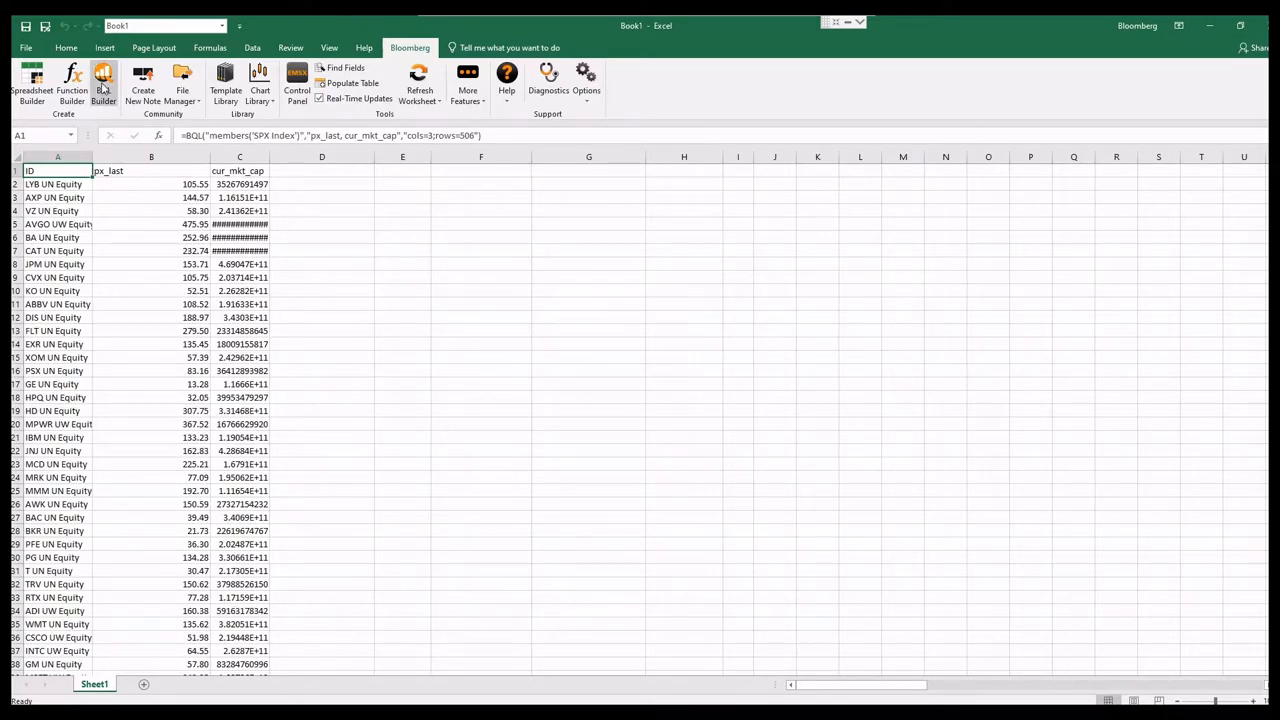
left_click(103, 83)
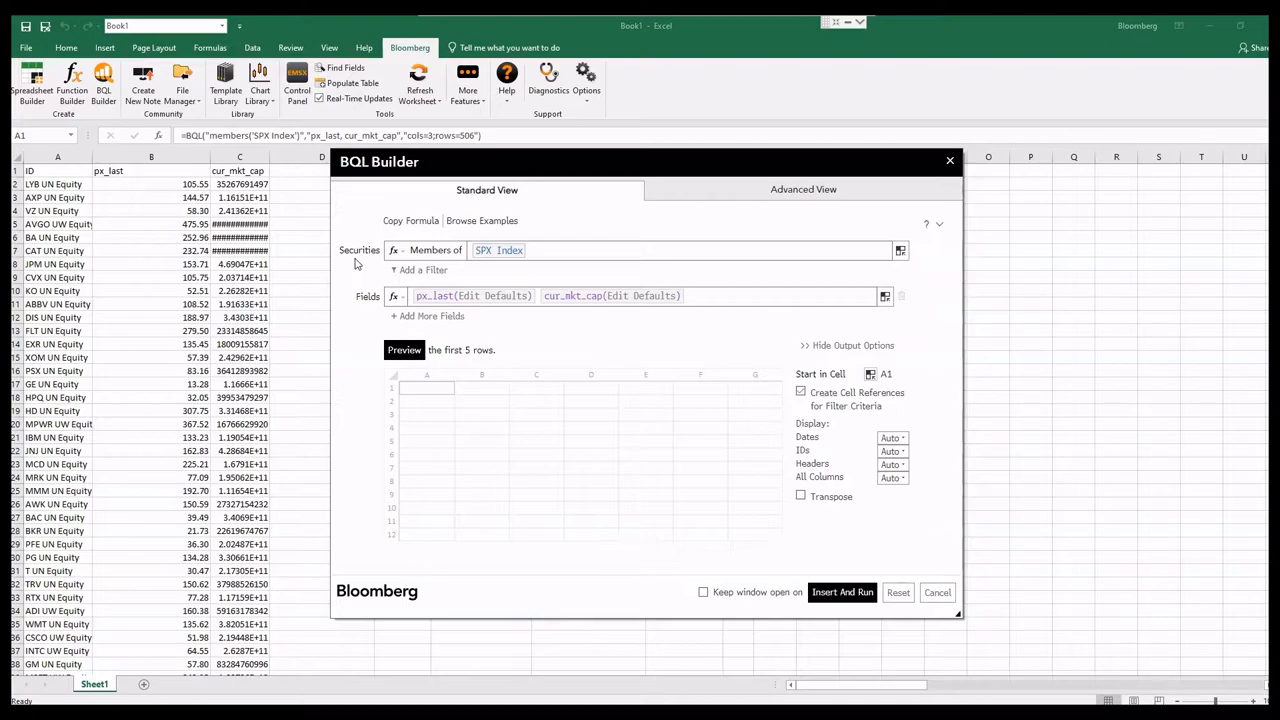
Clear the fields, remove Members of, and set the security to NFLX US Equity
left_click(680, 250)
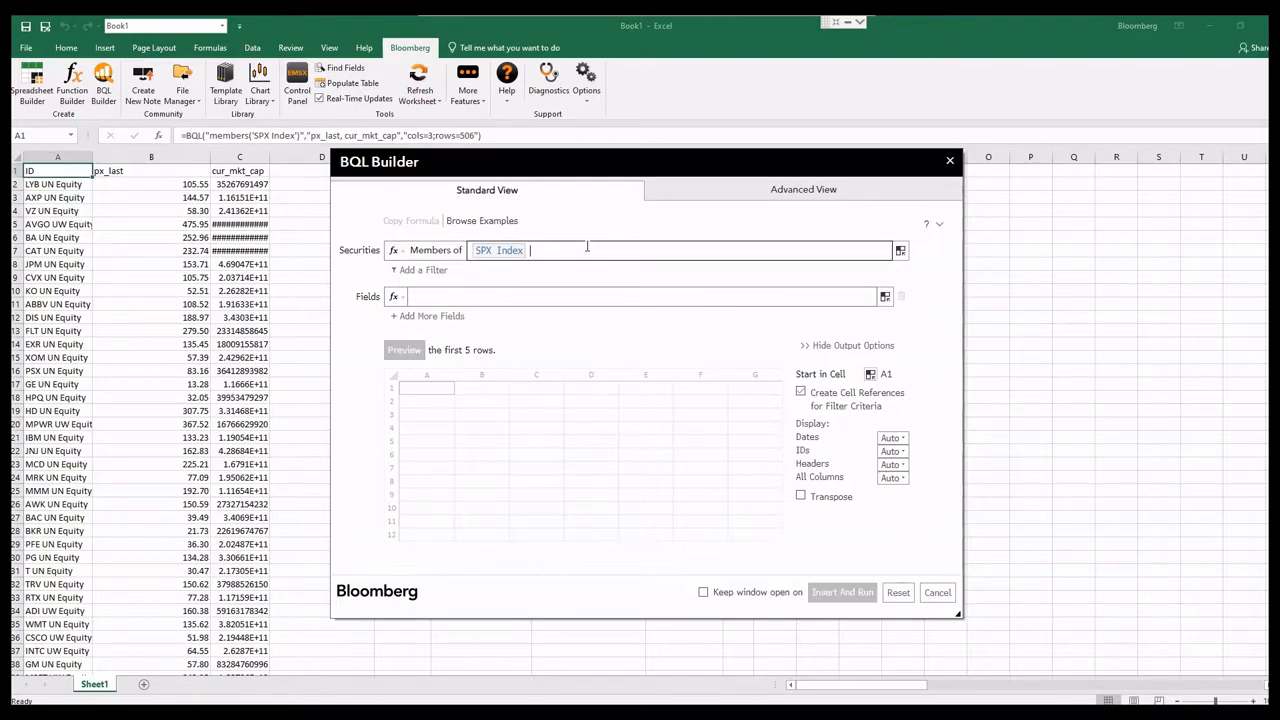
left_click(432, 250)
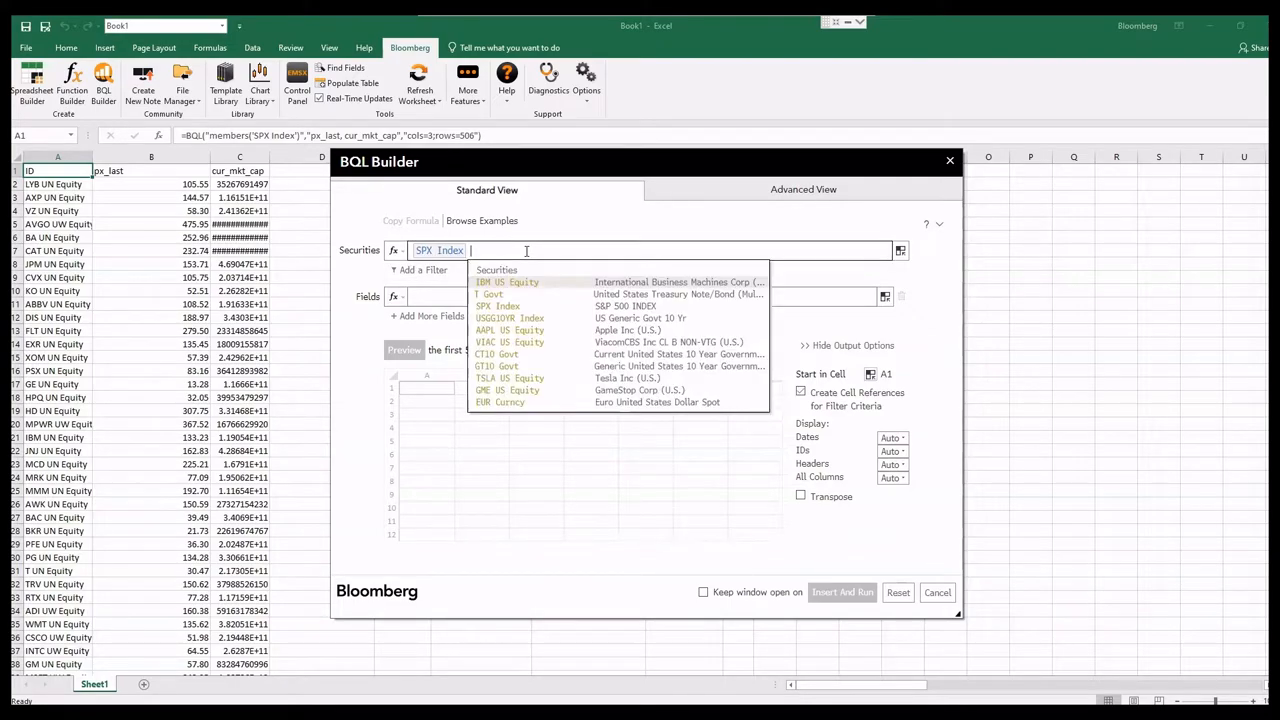
type("netflix")
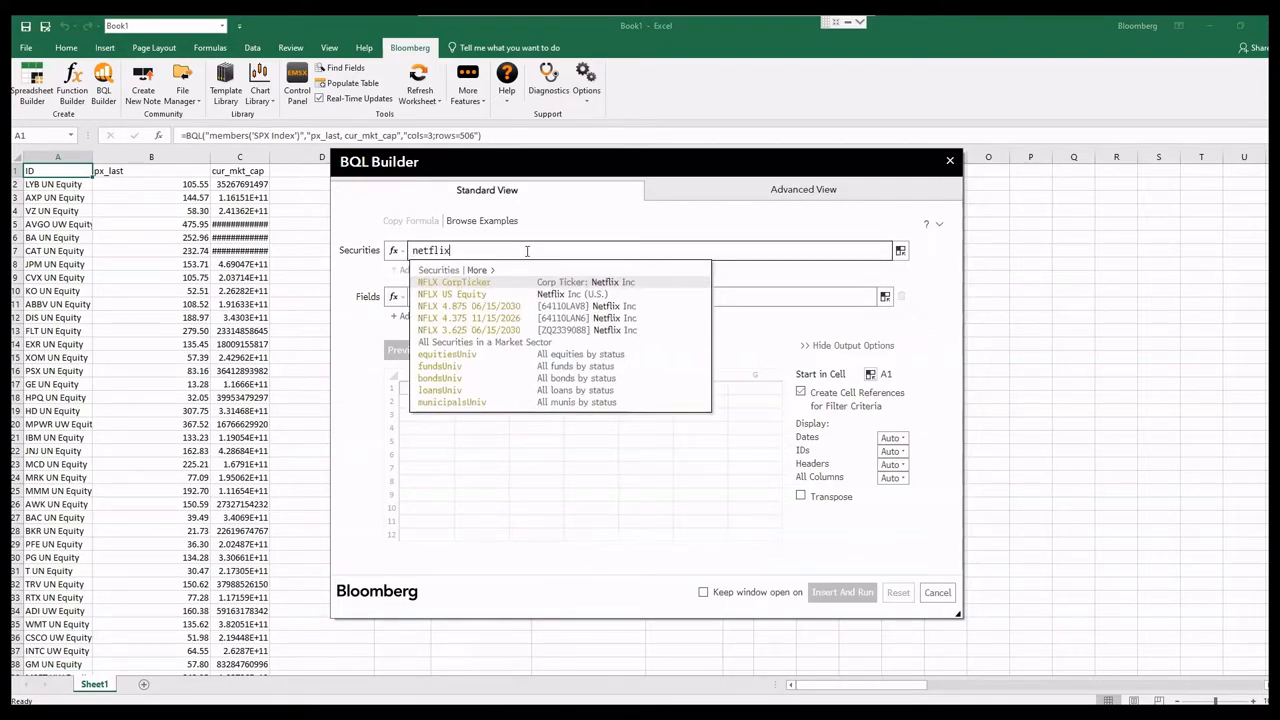
mouse_move(452, 294)
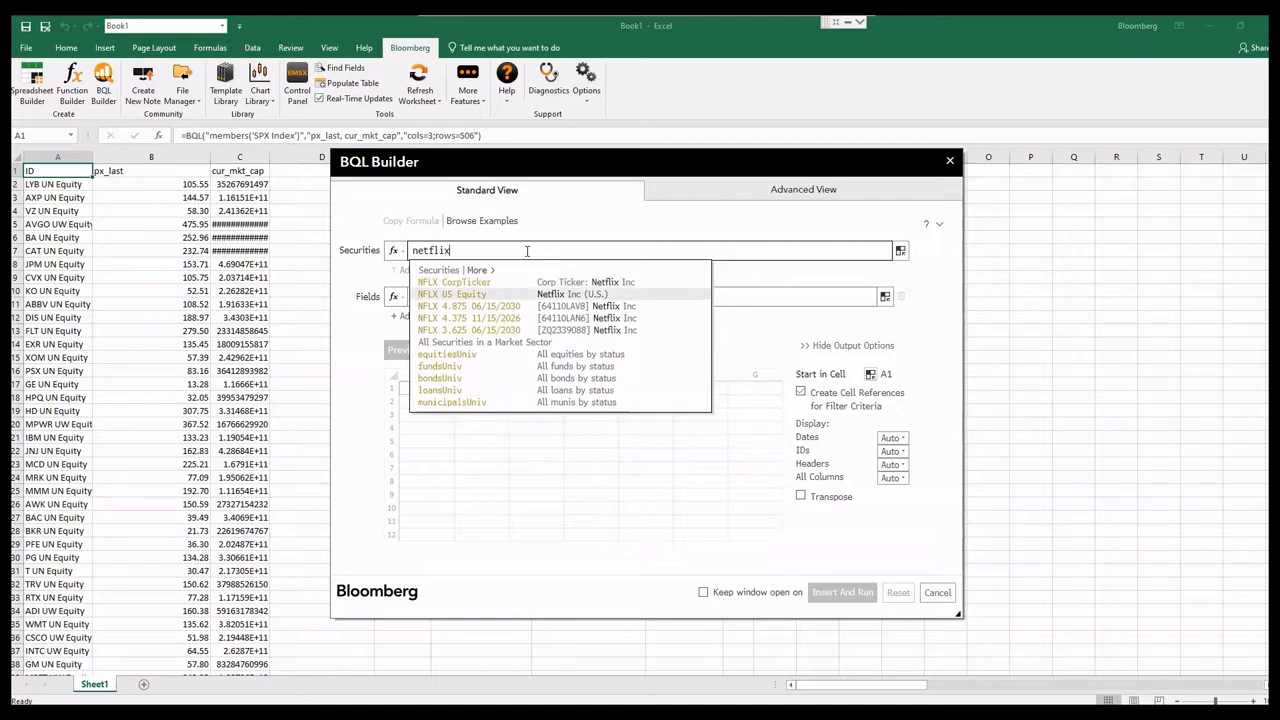
left_click(452, 294)
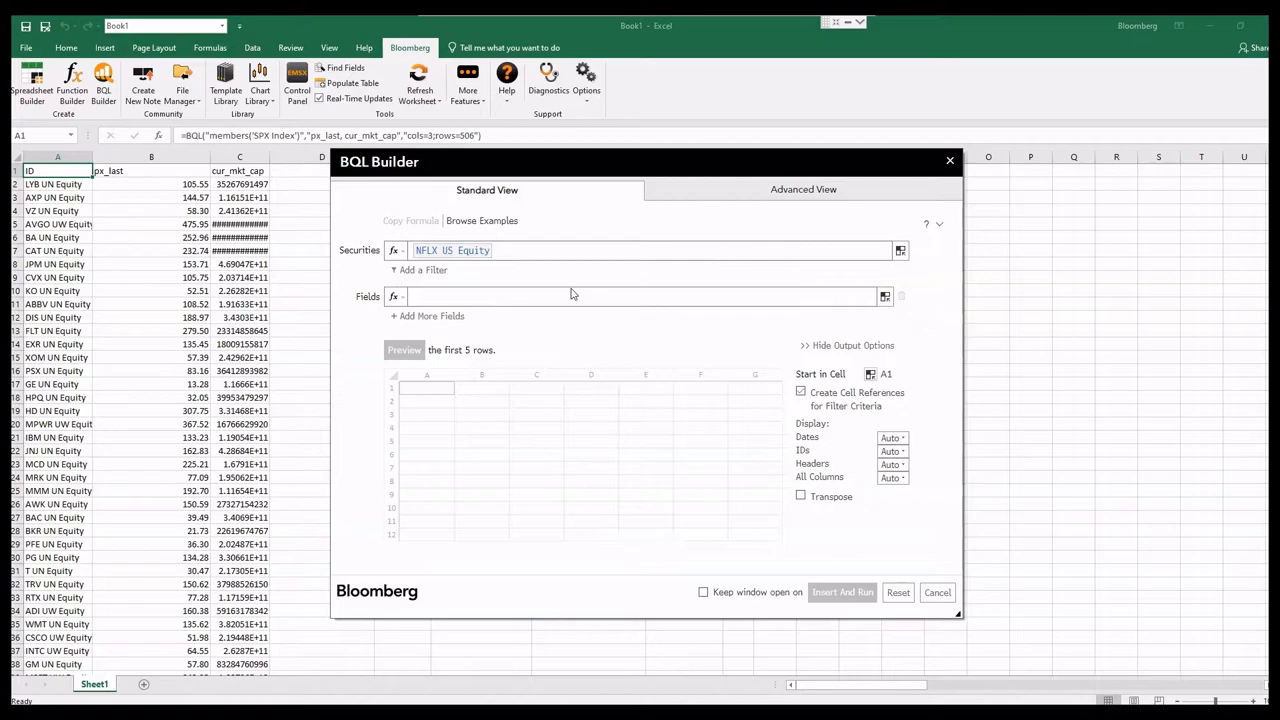
Add ebitda as the field and bring up its default period settings
left_click(640, 296)
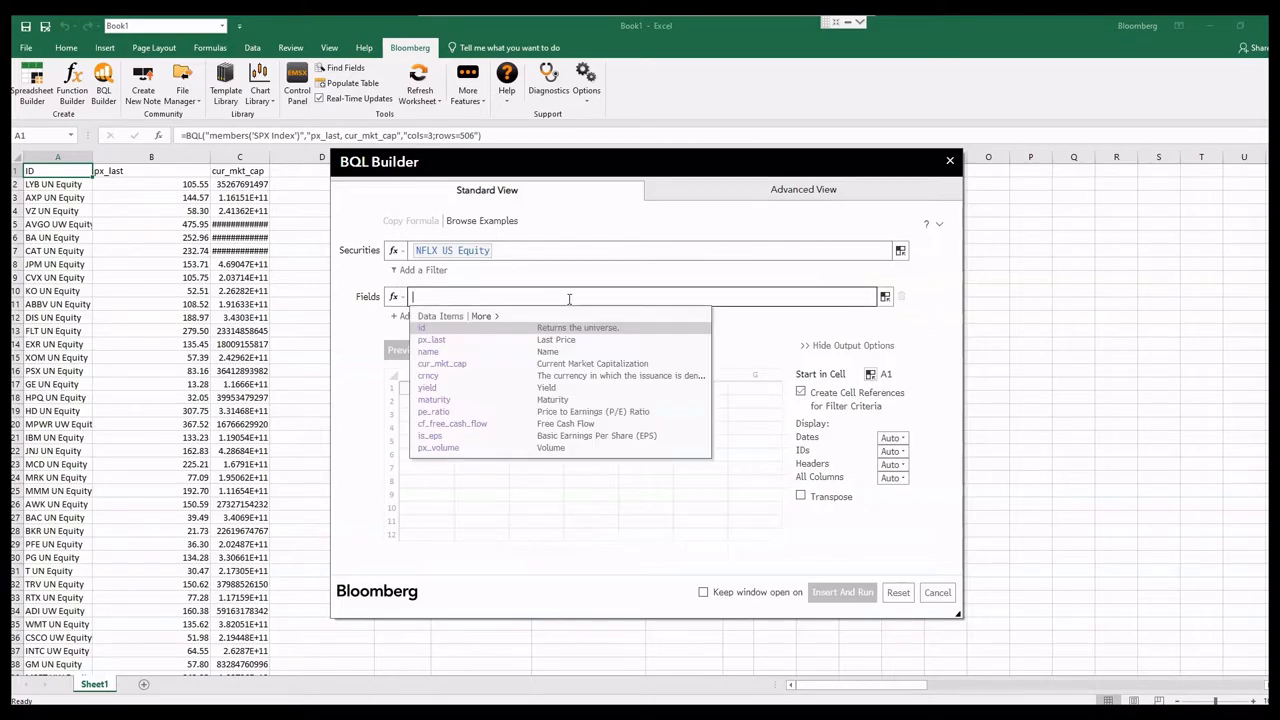
type("ebitd")
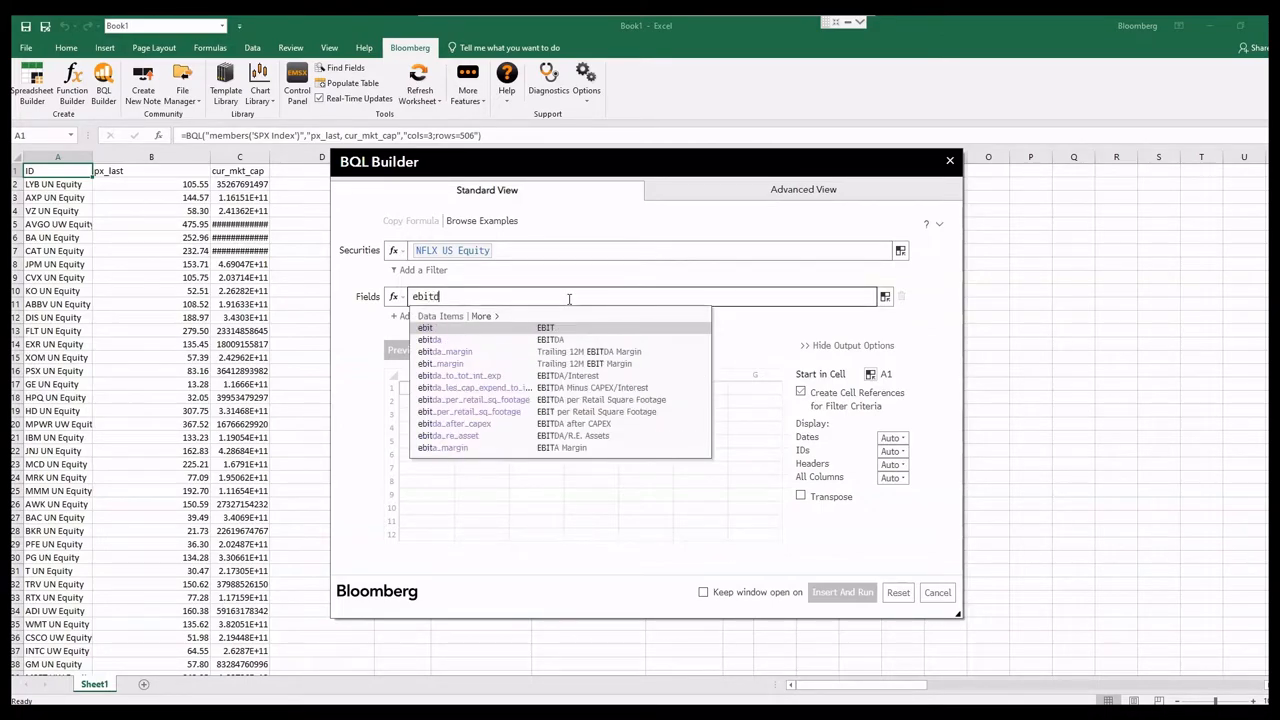
type("a")
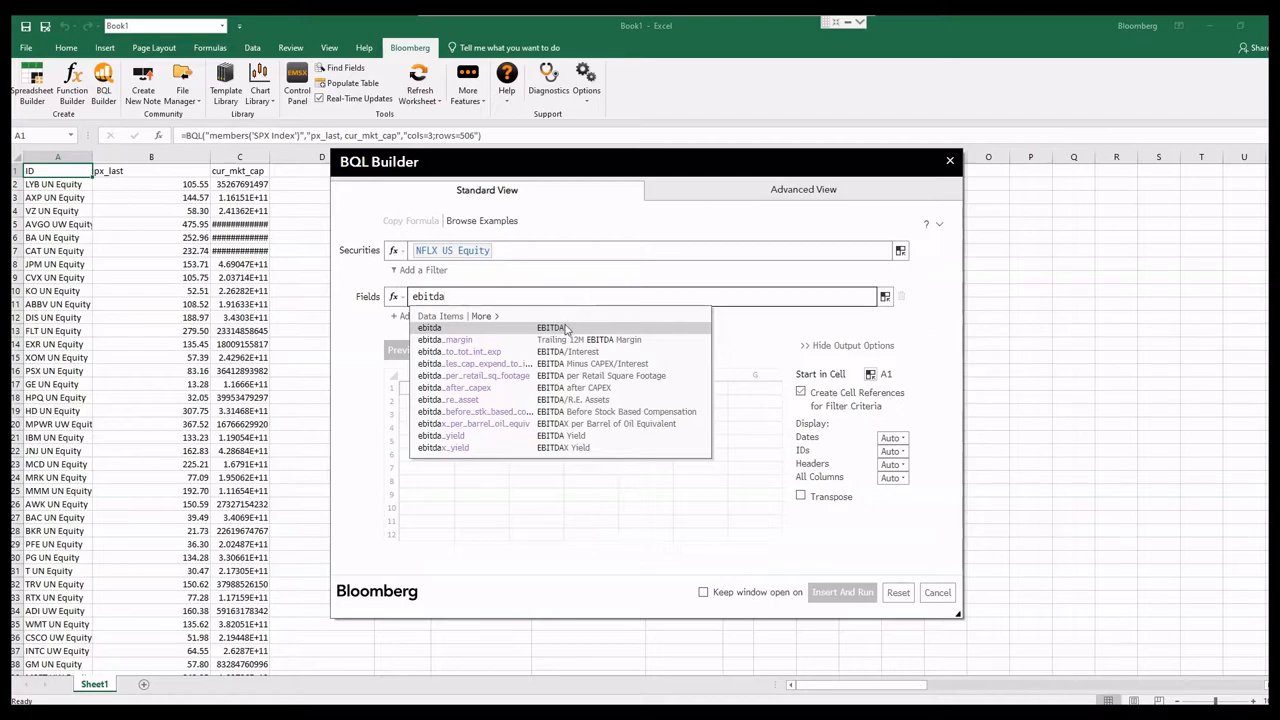
left_click(429, 327)
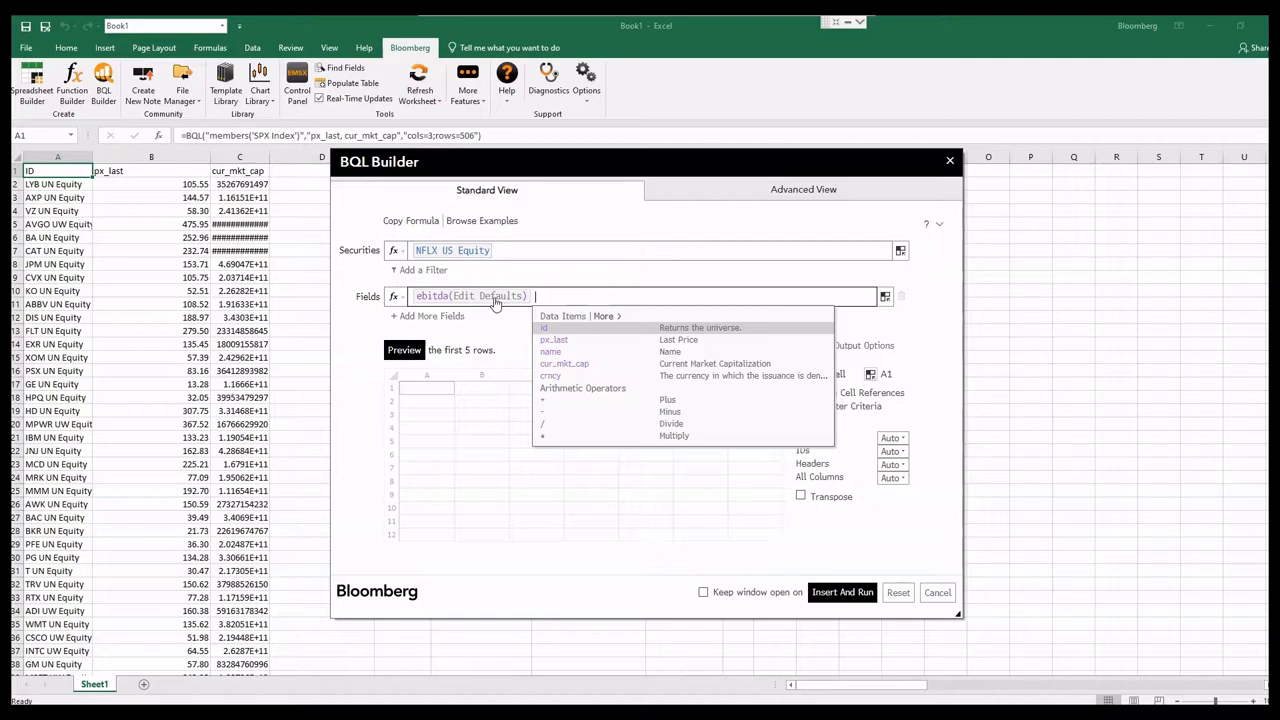
left_click(489, 295)
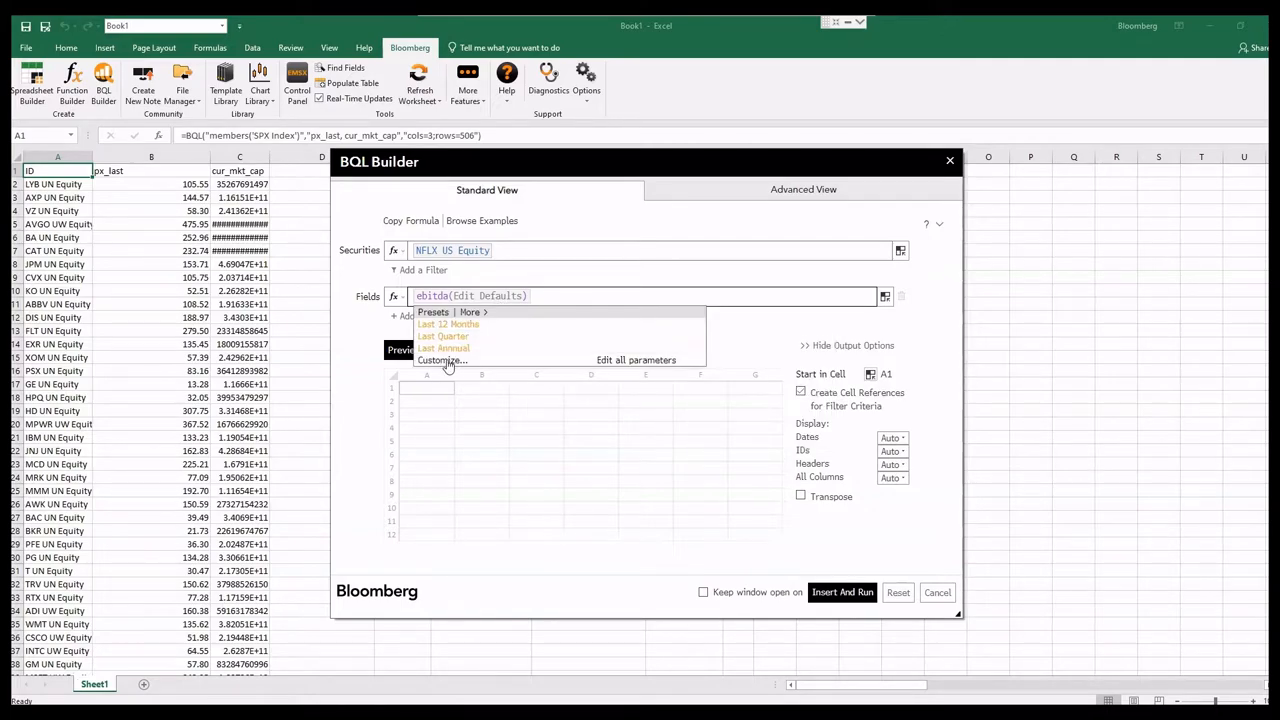
Give ebitda a quarterly period type with range -40Q to 2Q and save
left_click(441, 360)
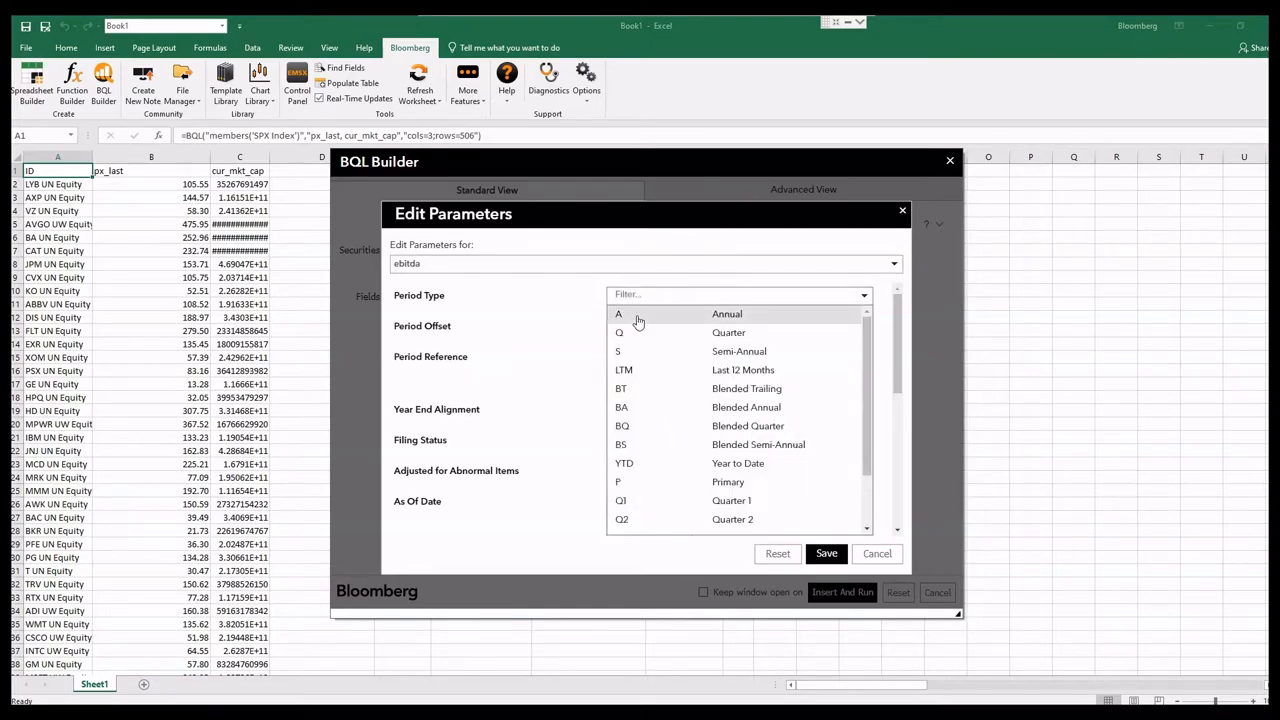
left_click(728, 332)
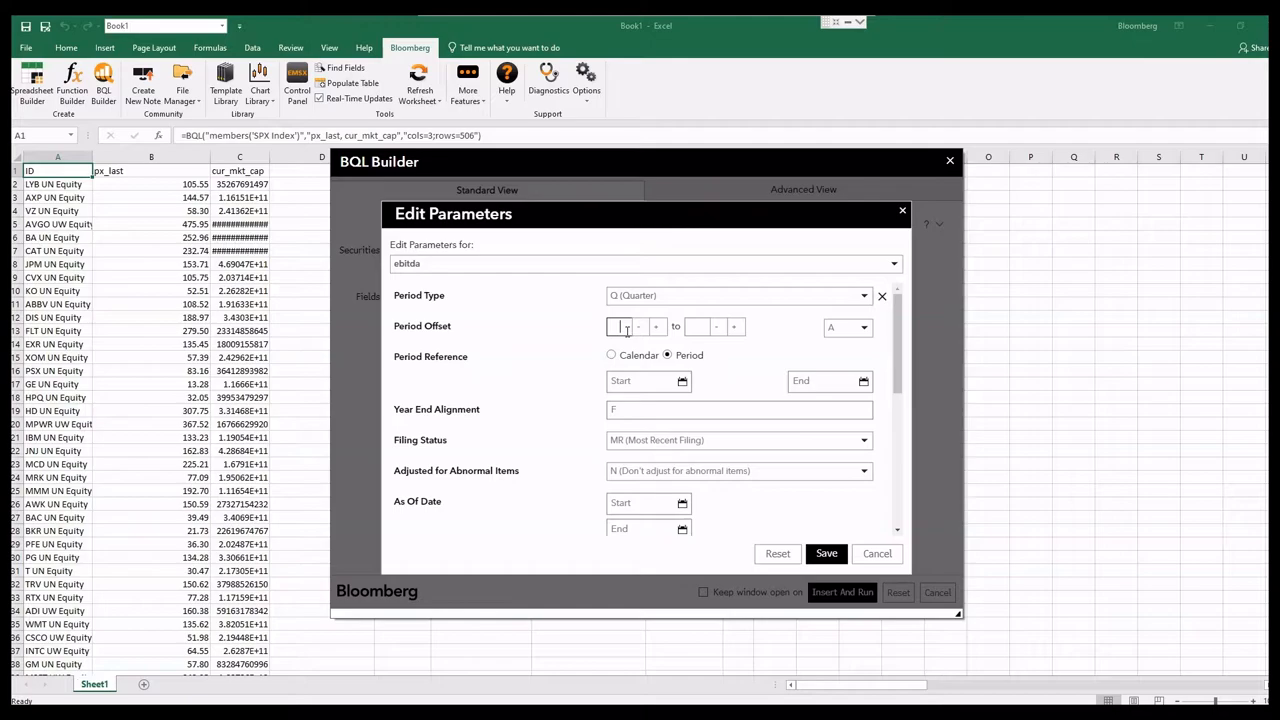
type("-40")
left_click(715, 327)
type("2")
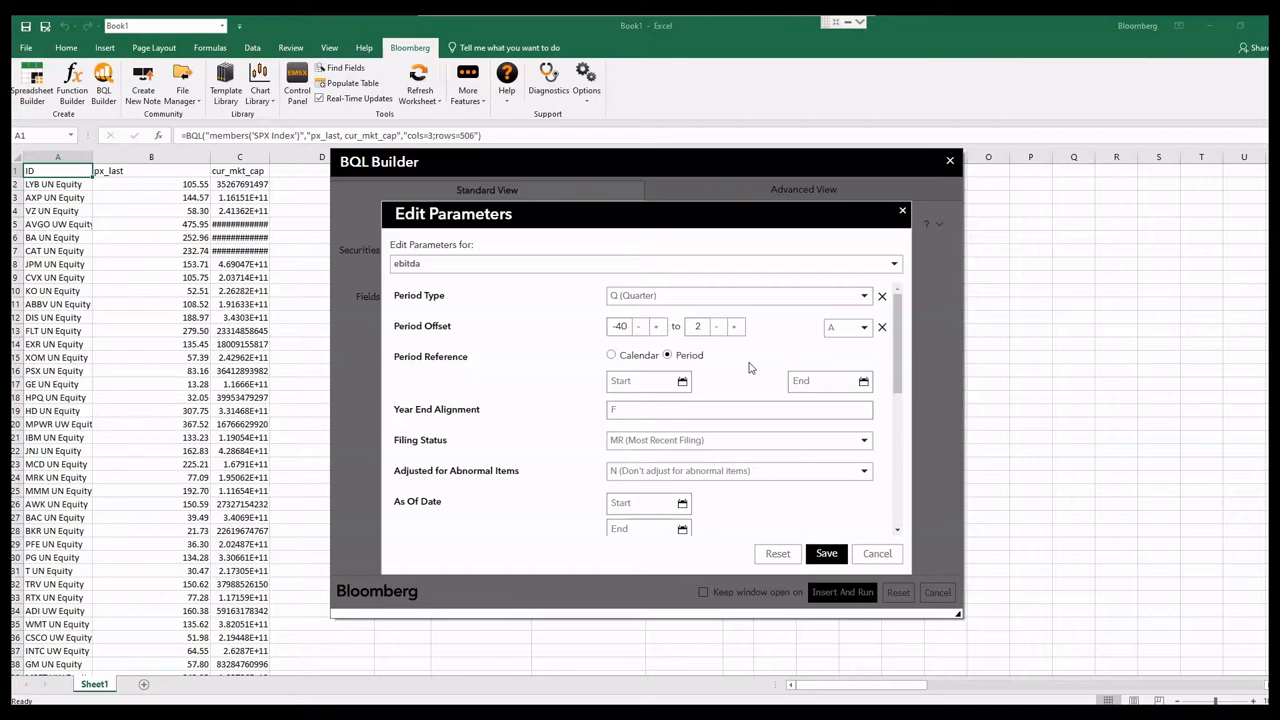
left_click(862, 327)
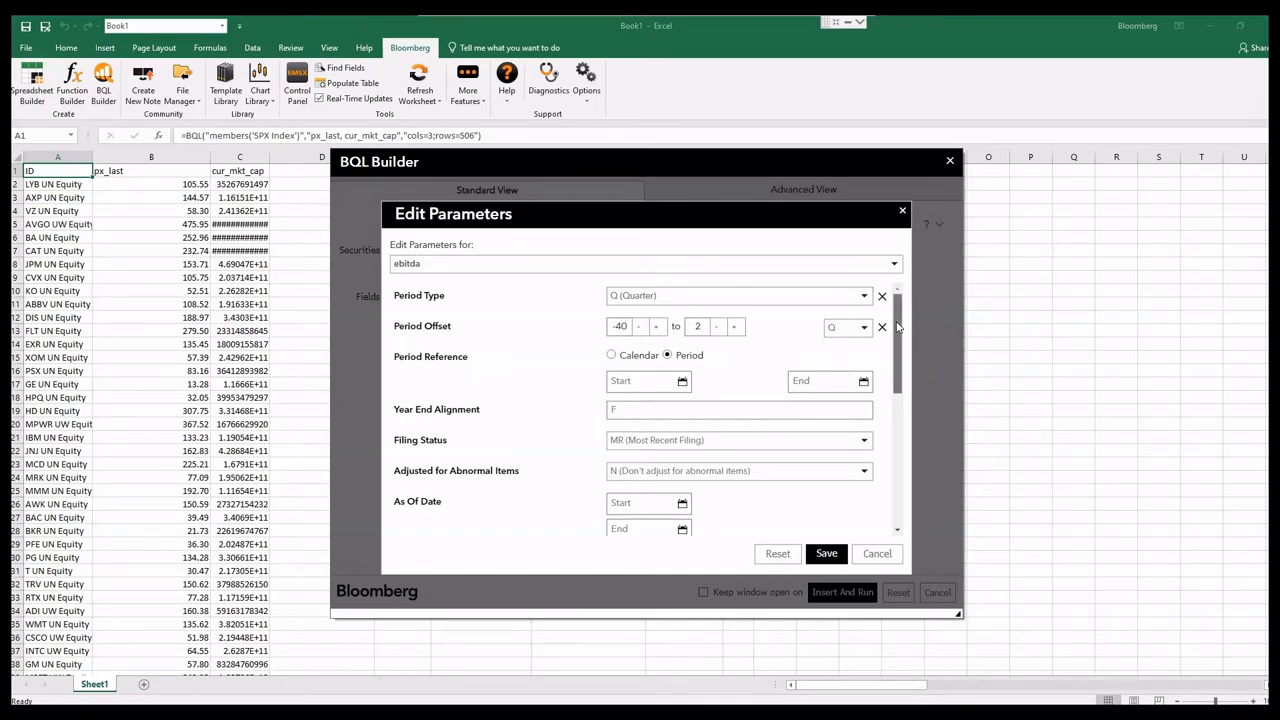
scroll("down", 3)
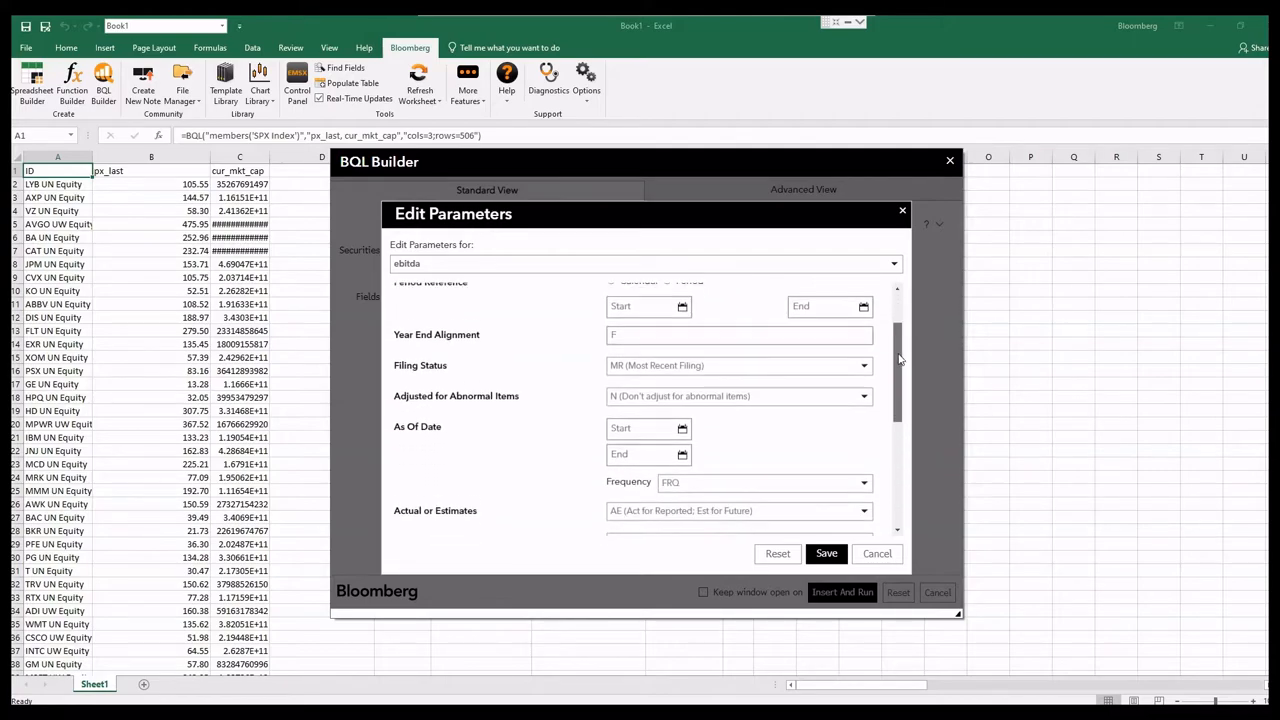
scroll("down", 3)
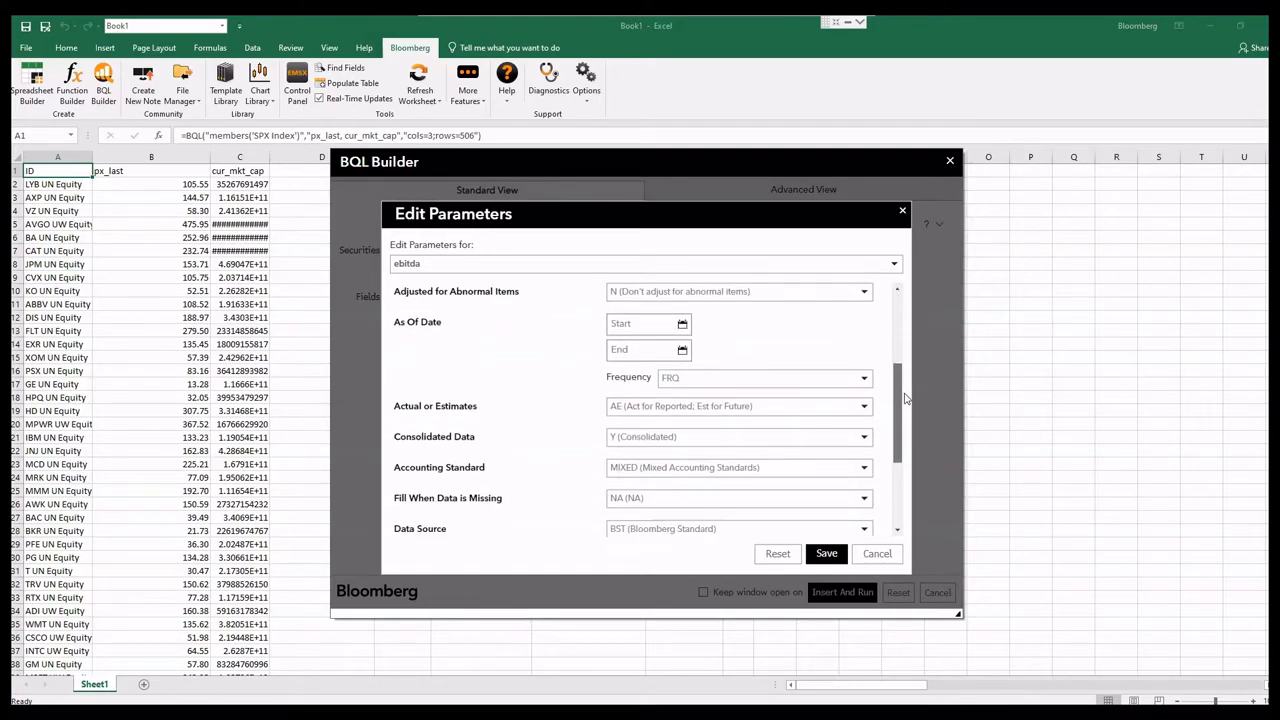
scroll("down", 3)
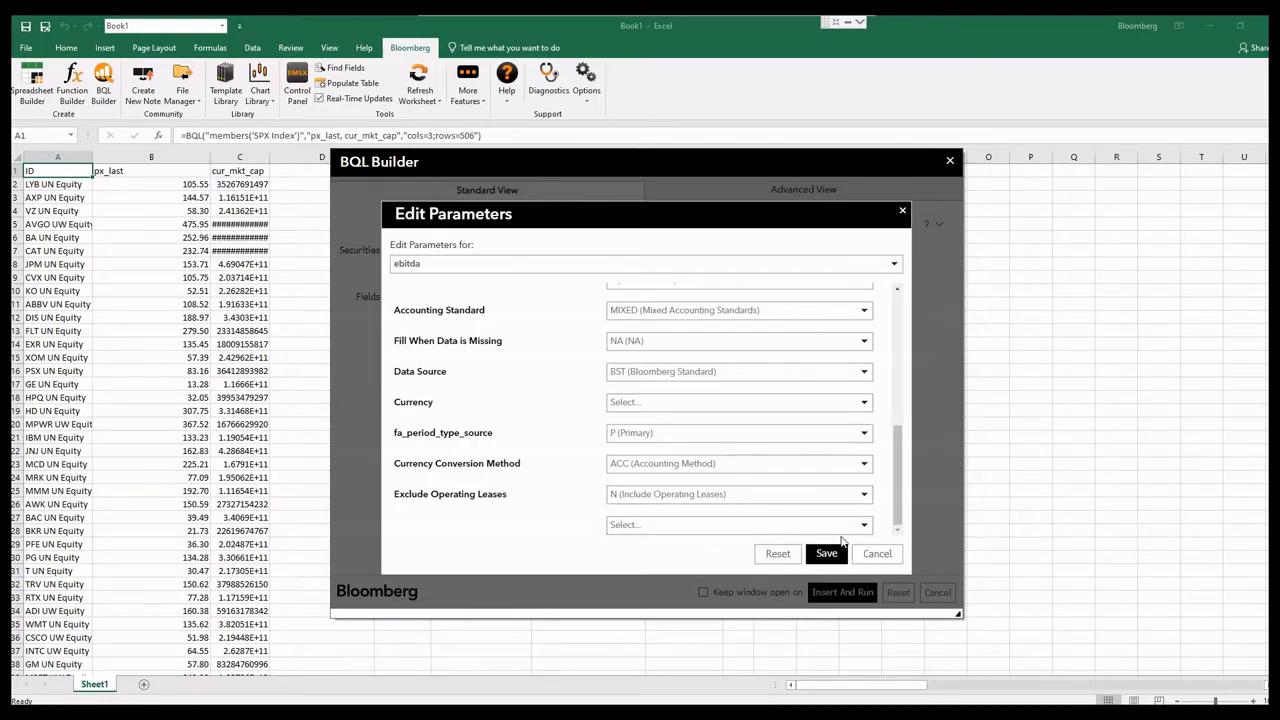
left_click(826, 553)
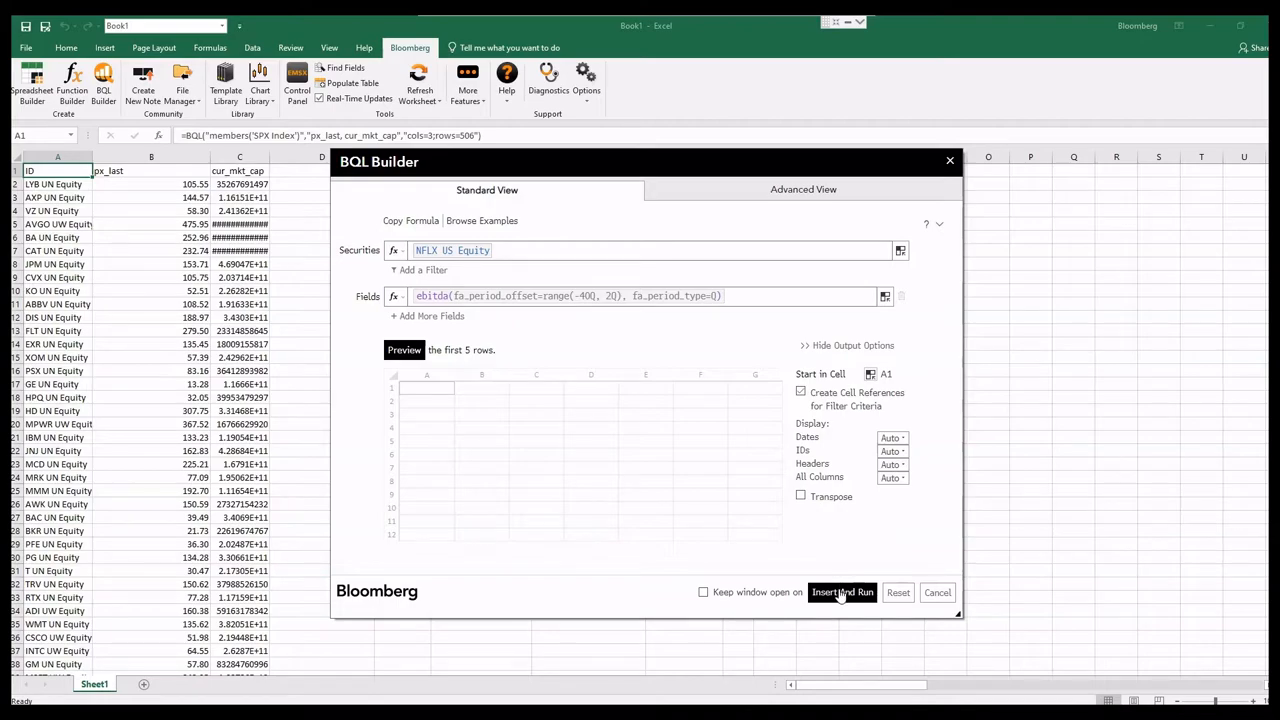
Insert and run the Netflix EBITDA query and review the dated results through 30/06/2021
left_click(842, 592)
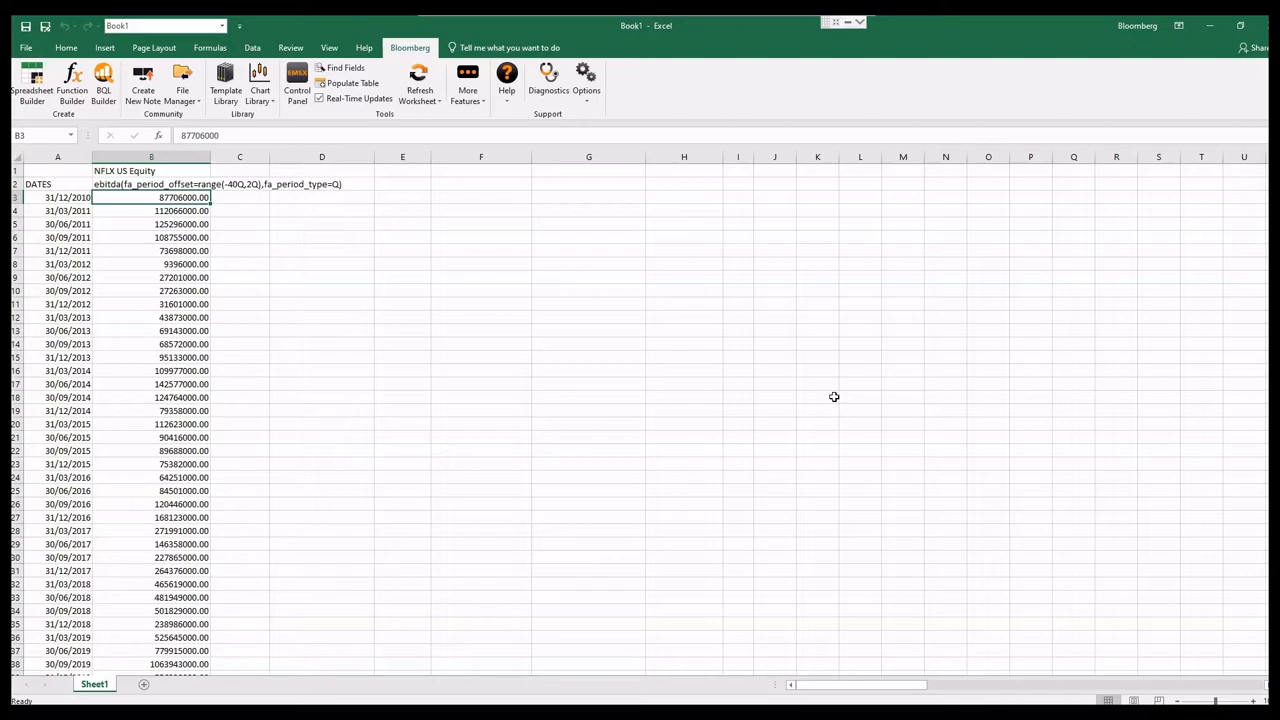
left_click(57, 197)
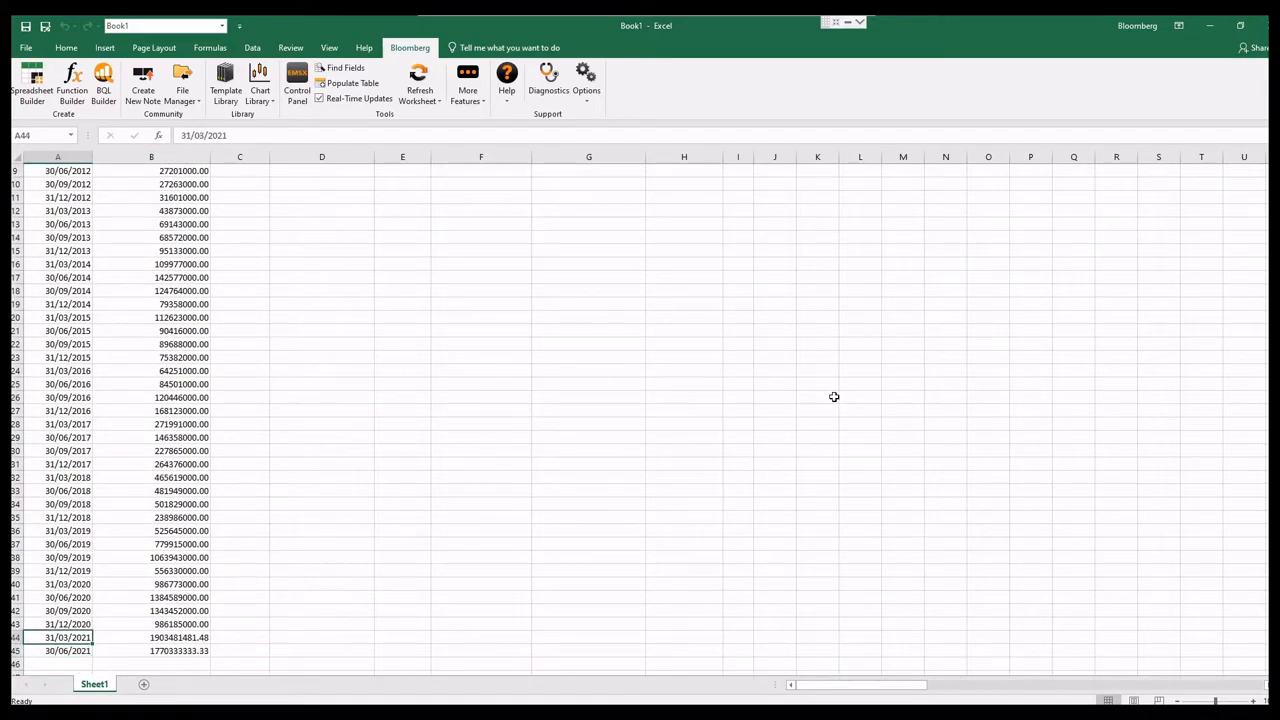
left_click_drag(67, 637, 183, 650)
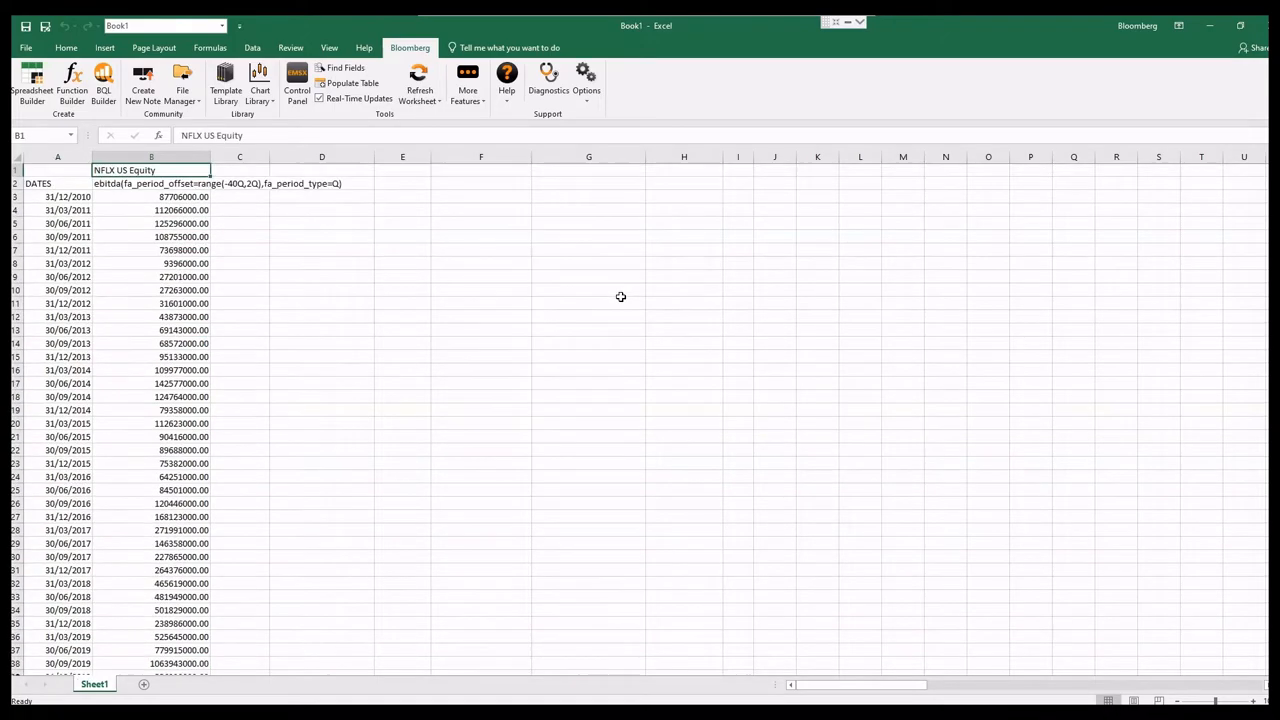
Query Members of NDX Index for px_last using the Last 30 Days, Daily preset
left_click(103, 85)
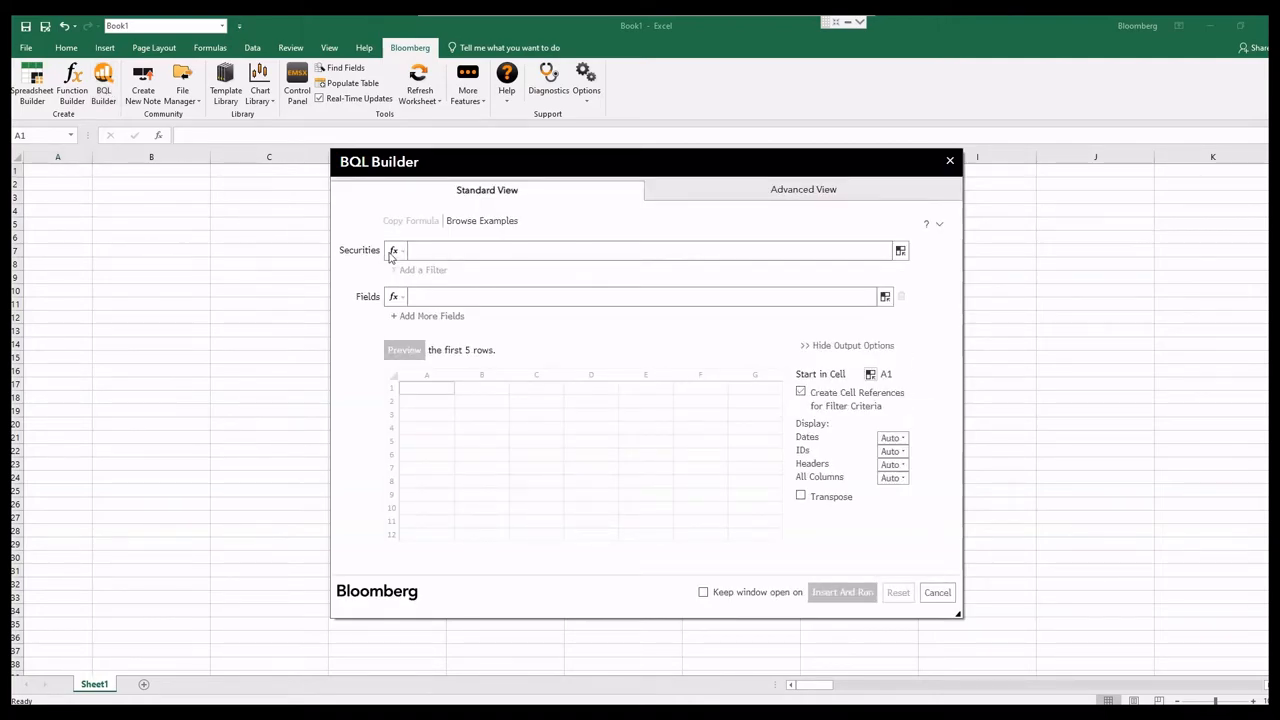
type("Members of")
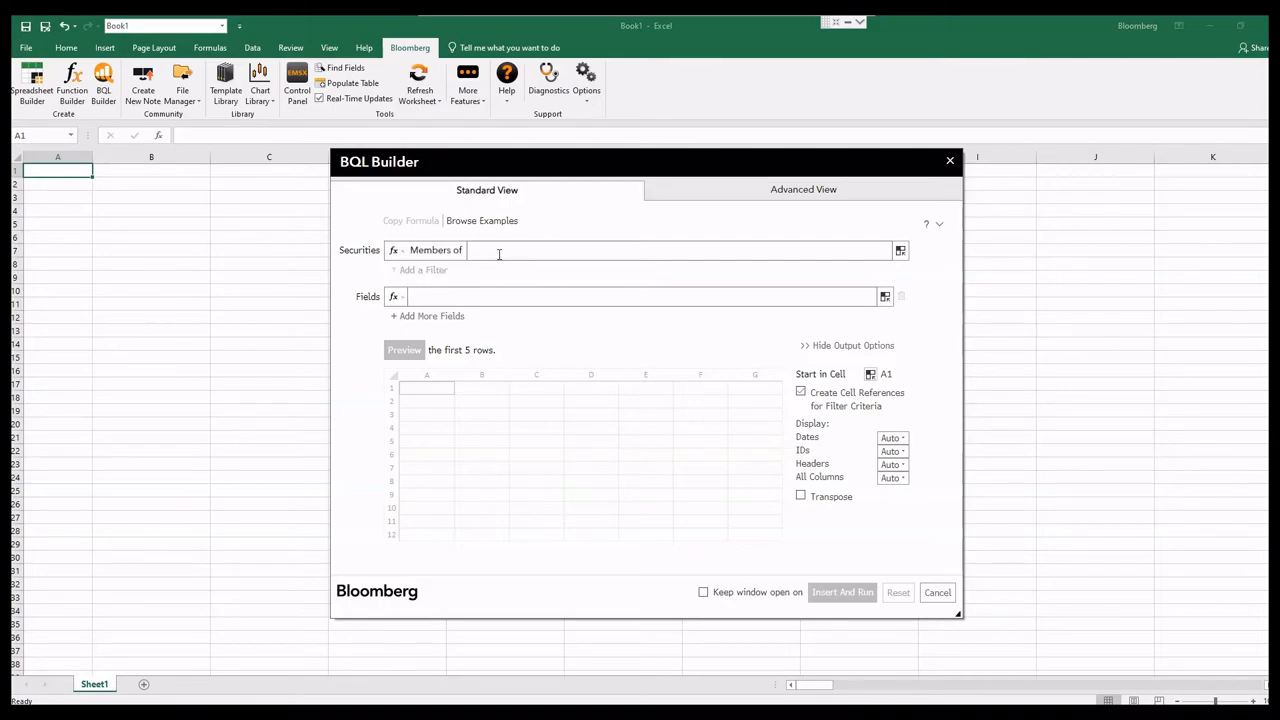
type("na")
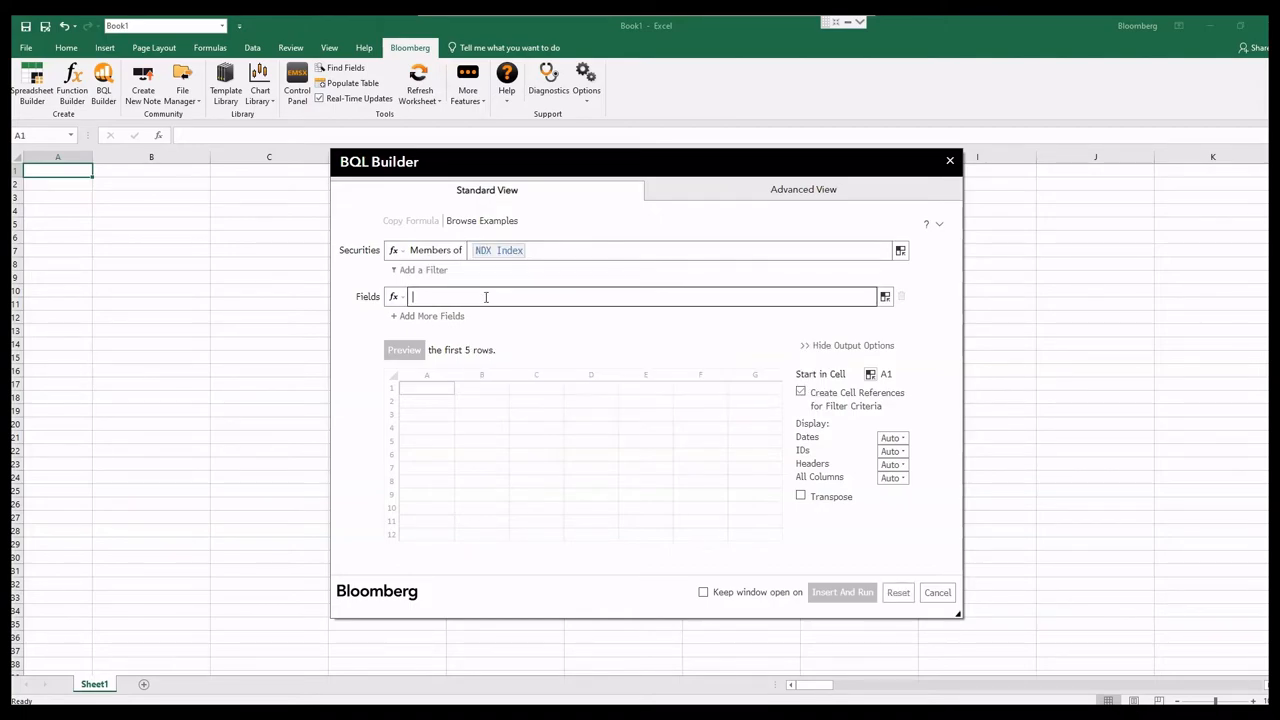
type("px_last")
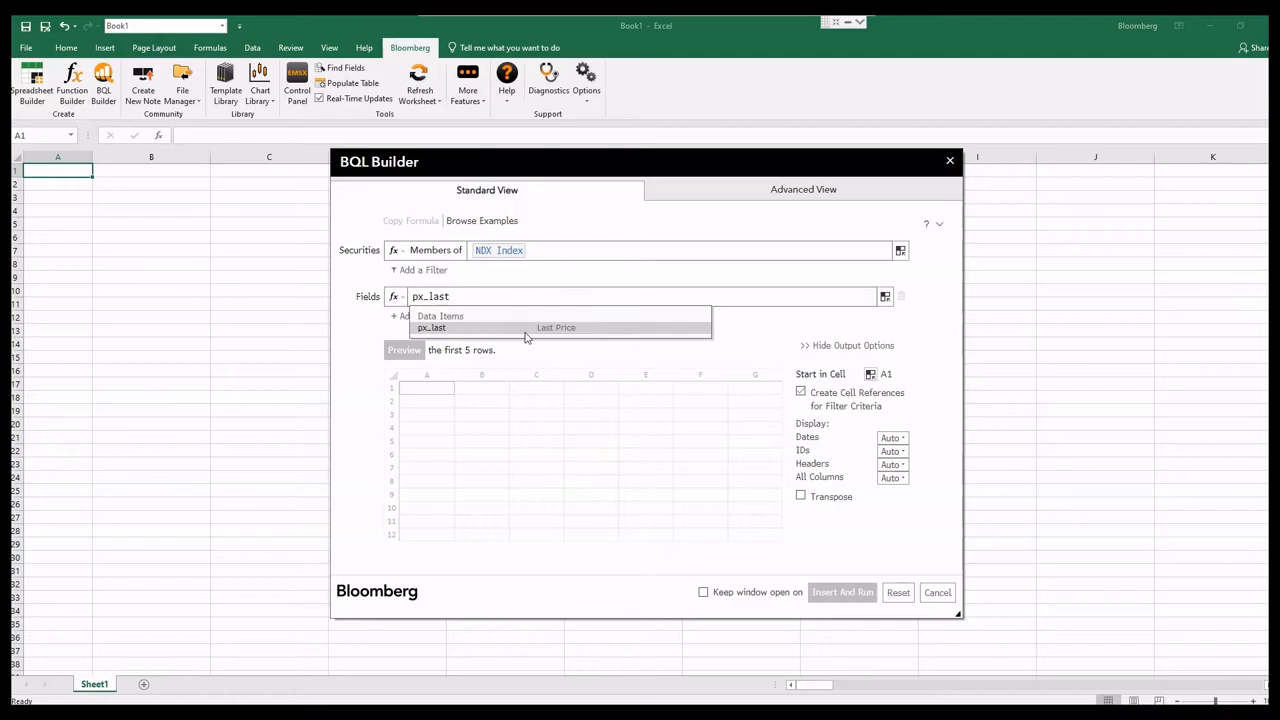
left_click(431, 327)
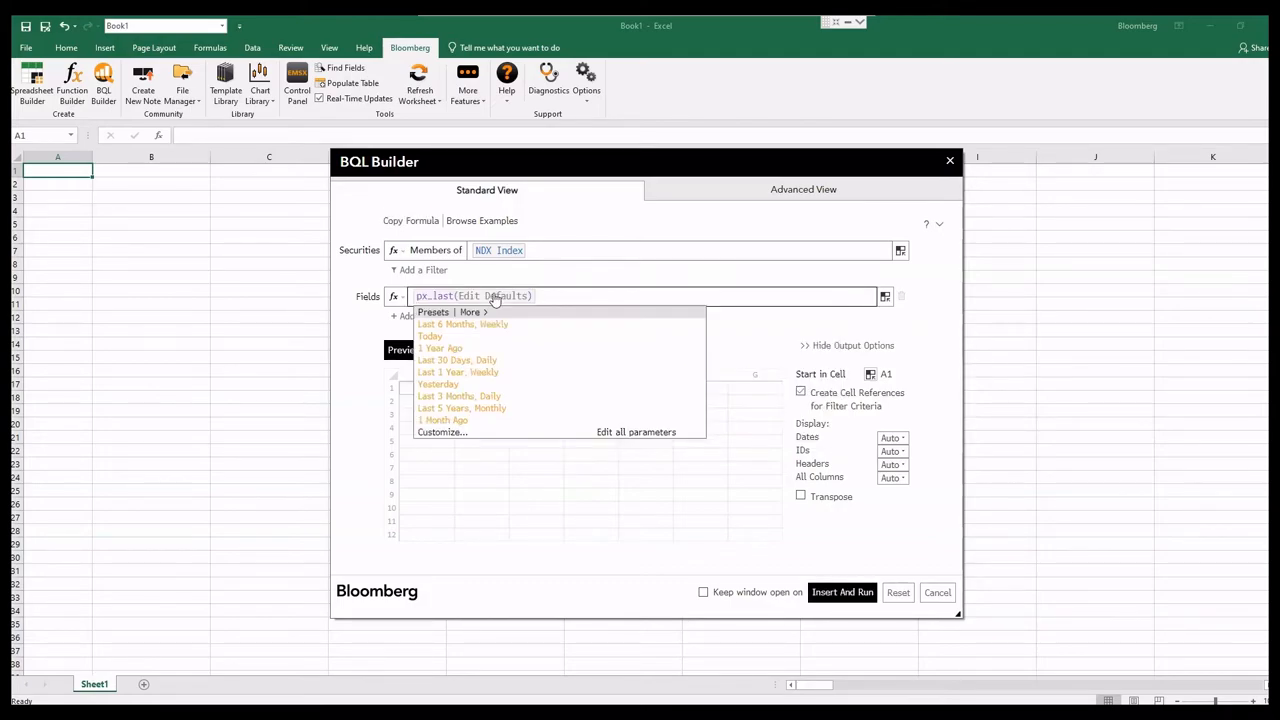
mouse_move(500, 333)
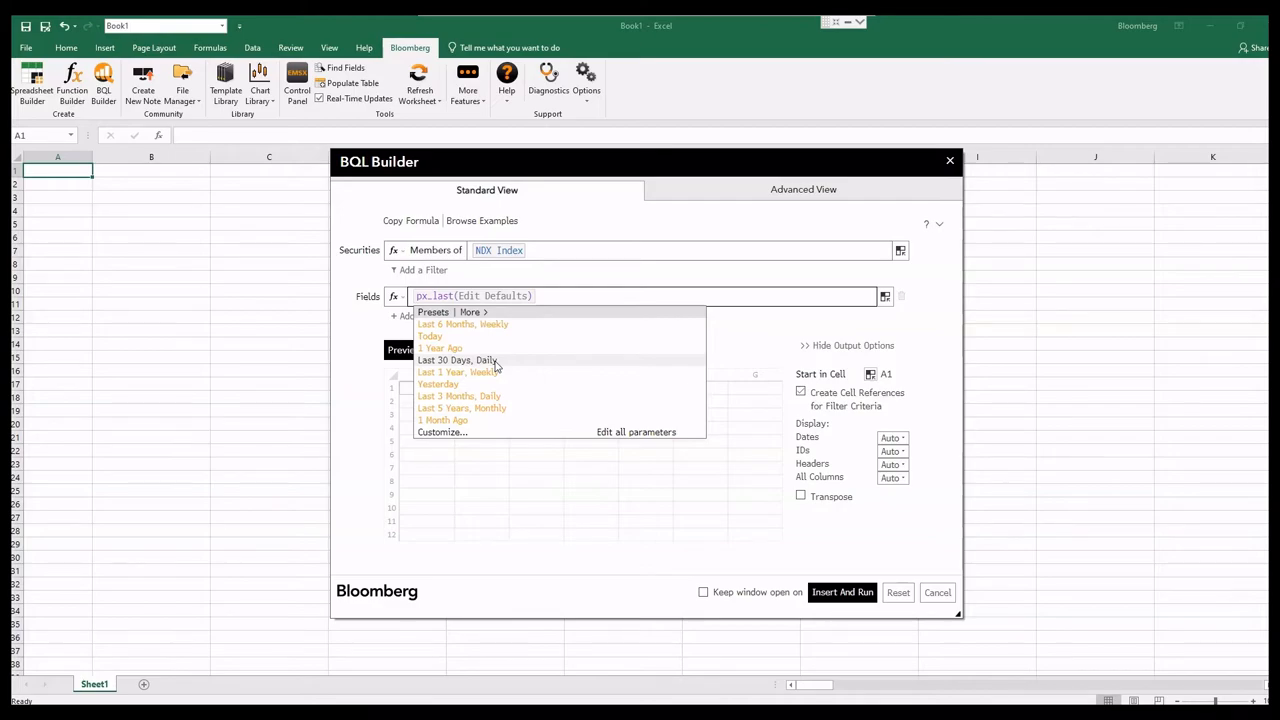
left_click(457, 360)
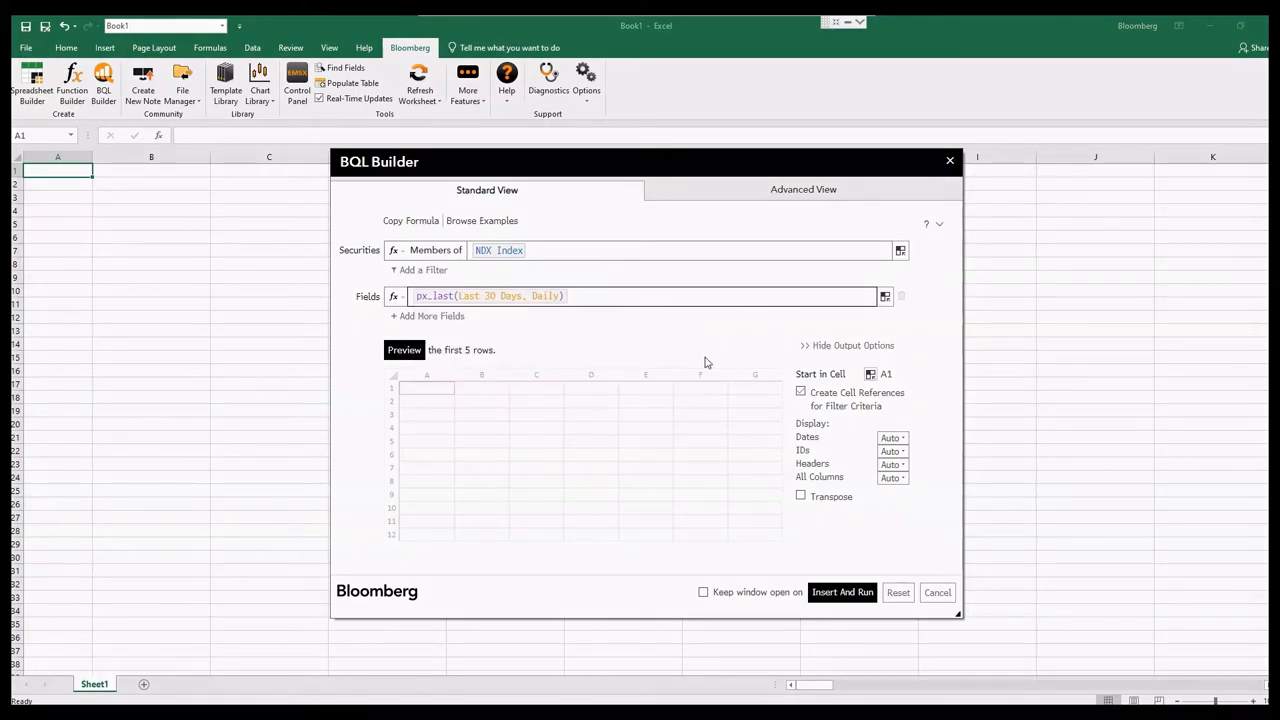
Insert the 30-day NDX member px_last results and highlight a weekend row of #N/A values
left_click(842, 592)
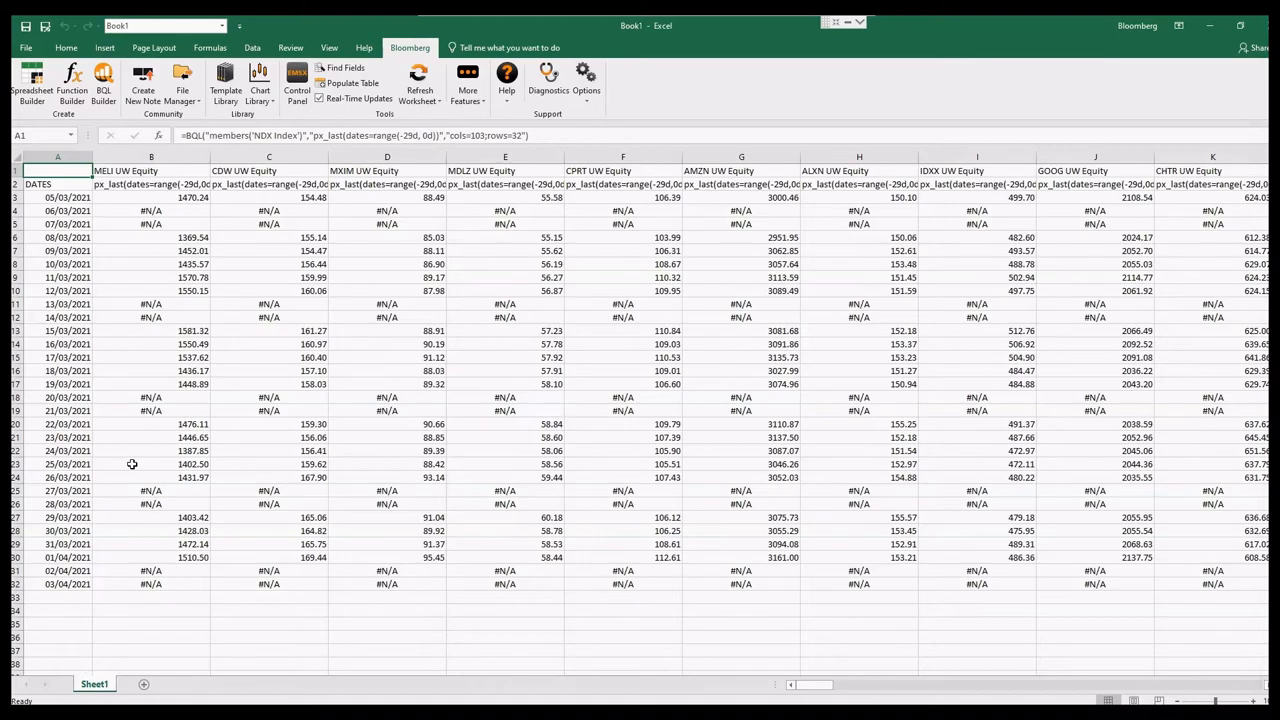
mouse_move(42, 280)
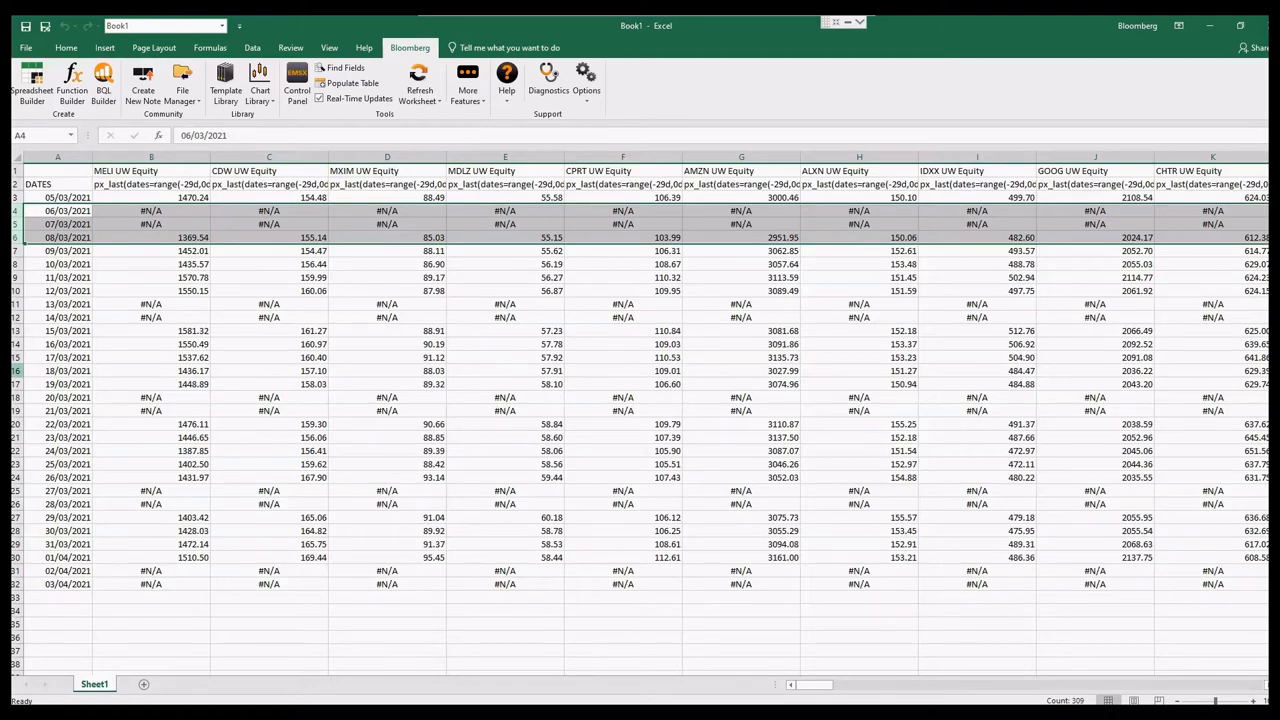
left_click(57, 317)
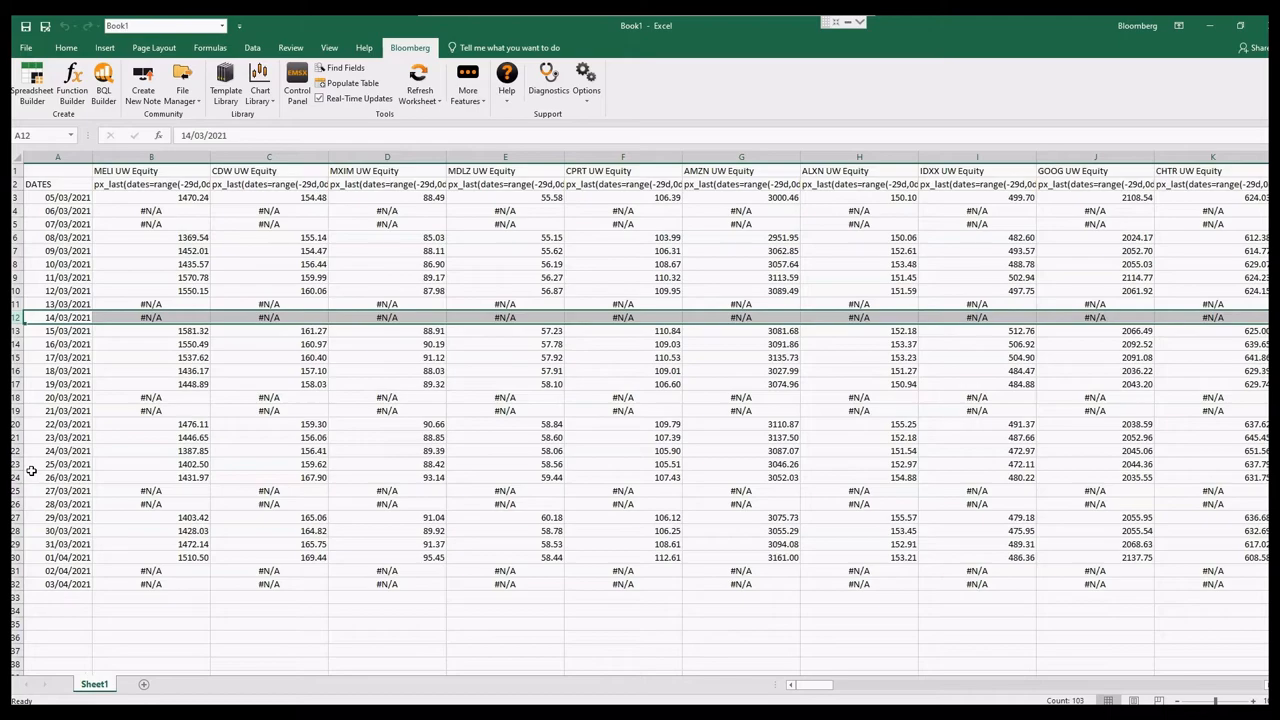
mouse_move(116, 261)
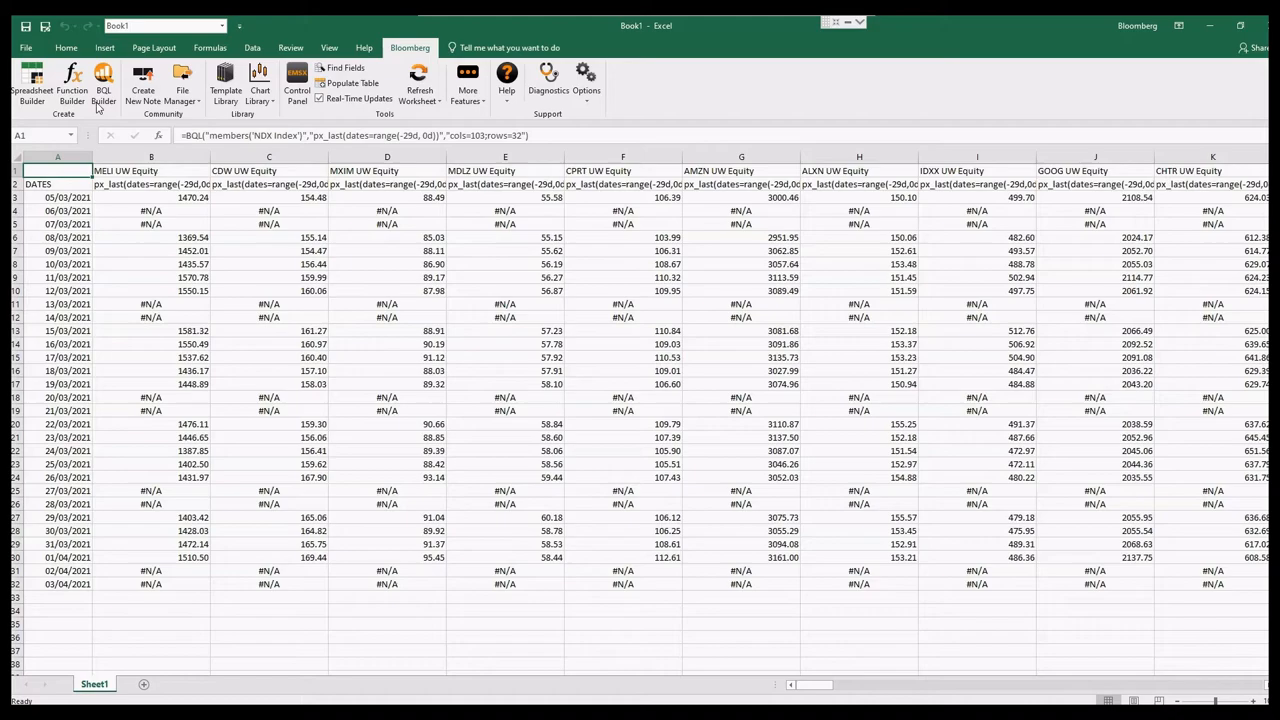
Reopen the price query and set px_last's Fill When Data is Missing to DROP
left_click(103, 85)
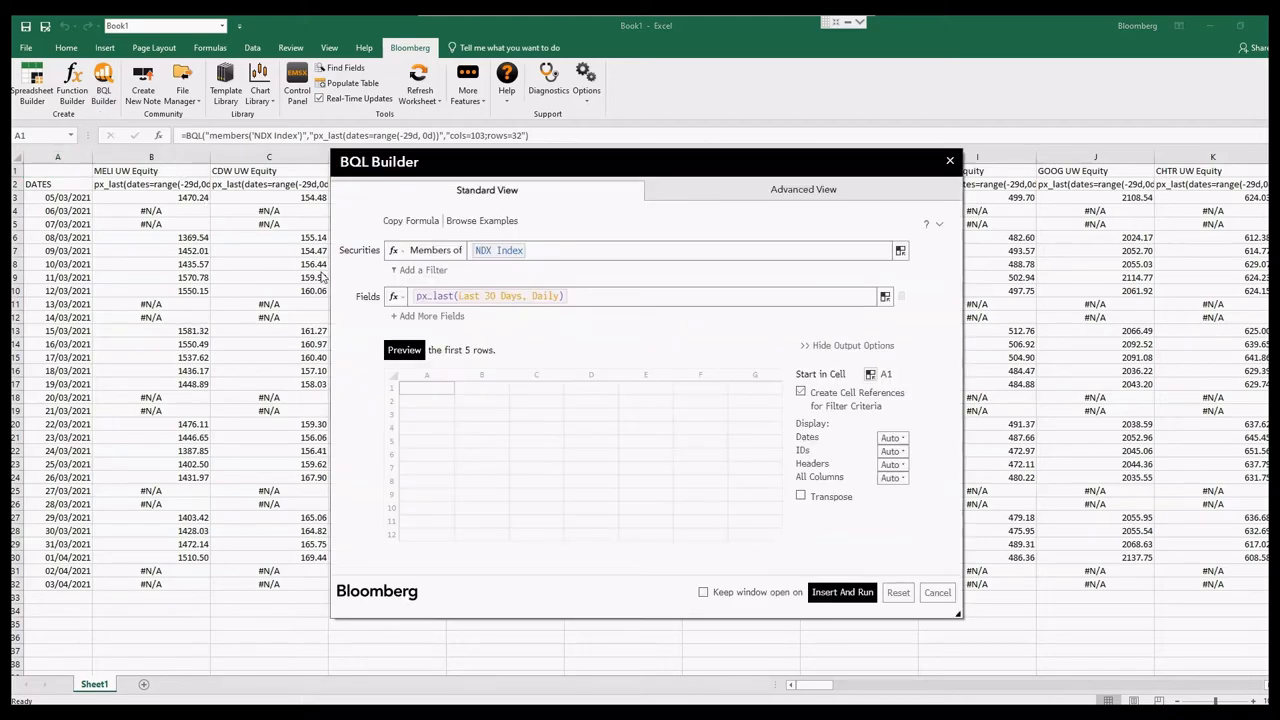
mouse_move(473, 303)
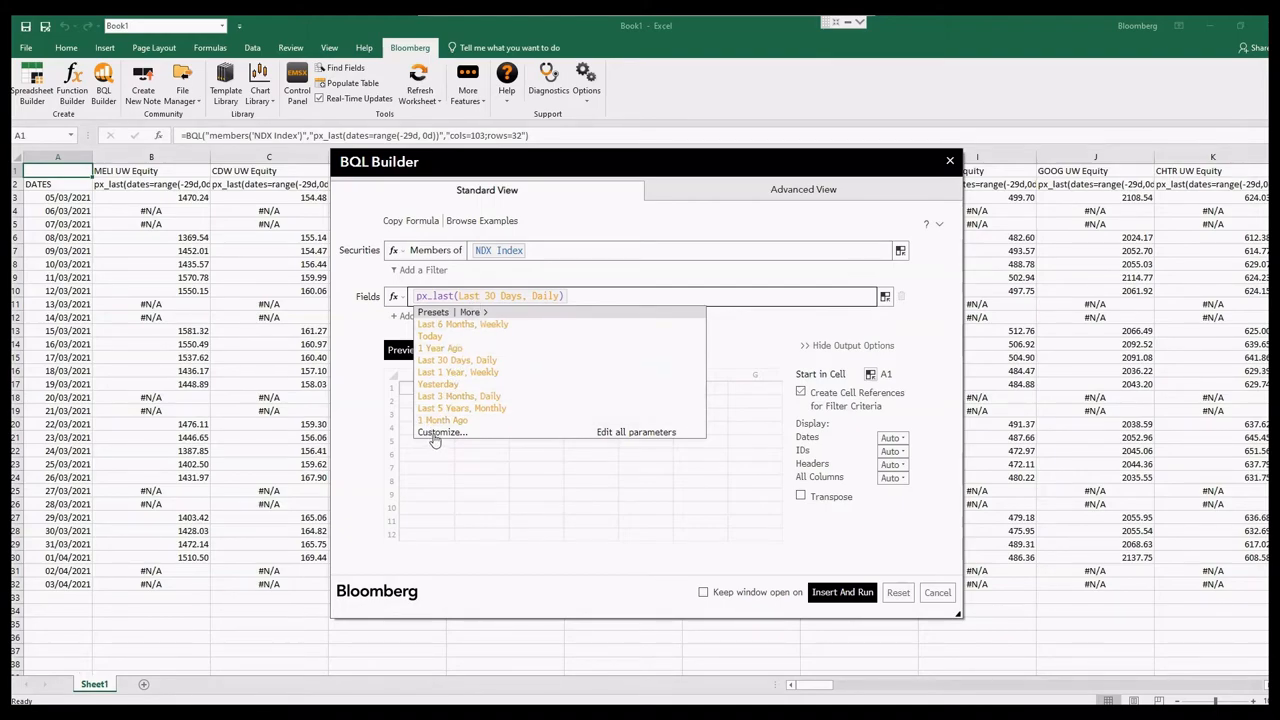
left_click(636, 431)
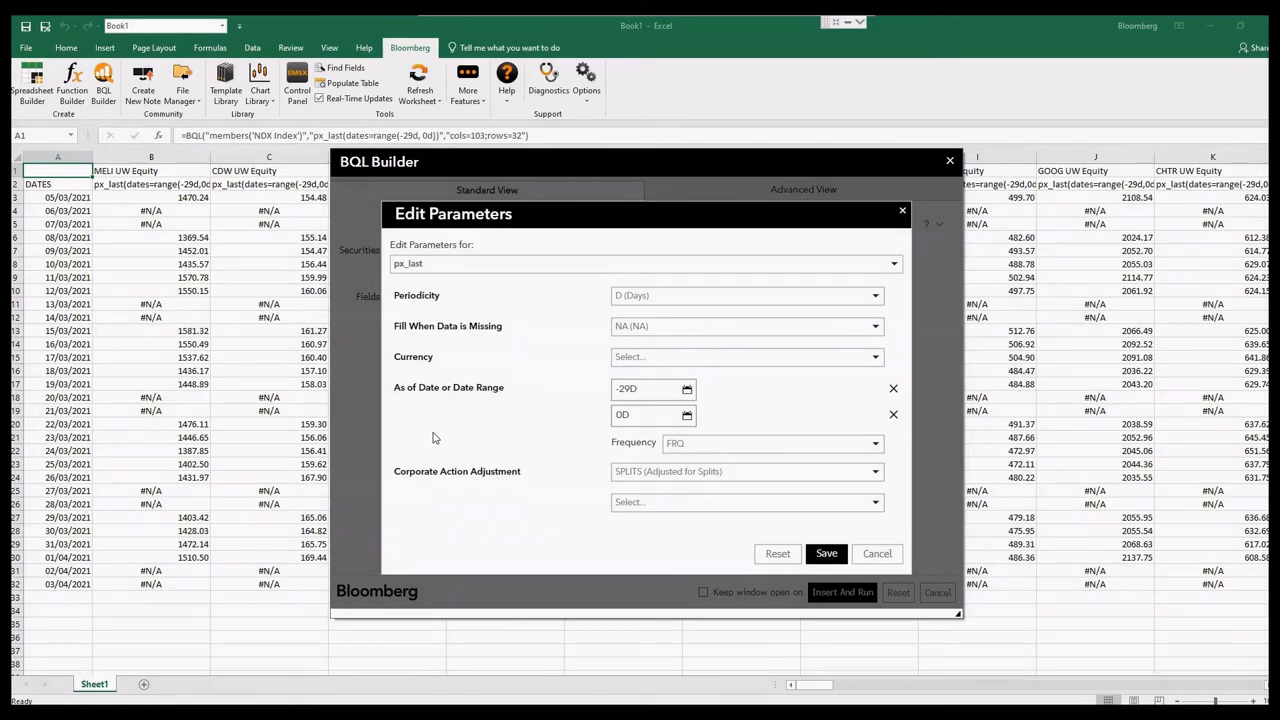
mouse_move(446, 334)
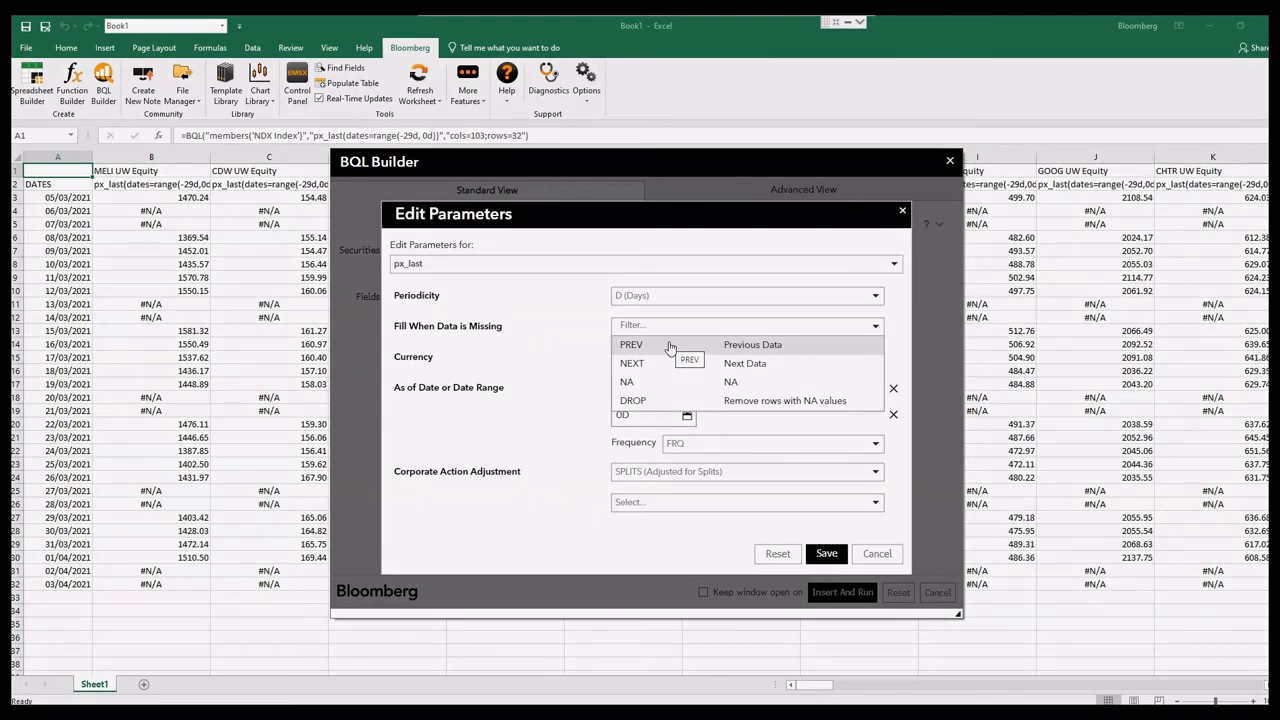
mouse_move(660, 388)
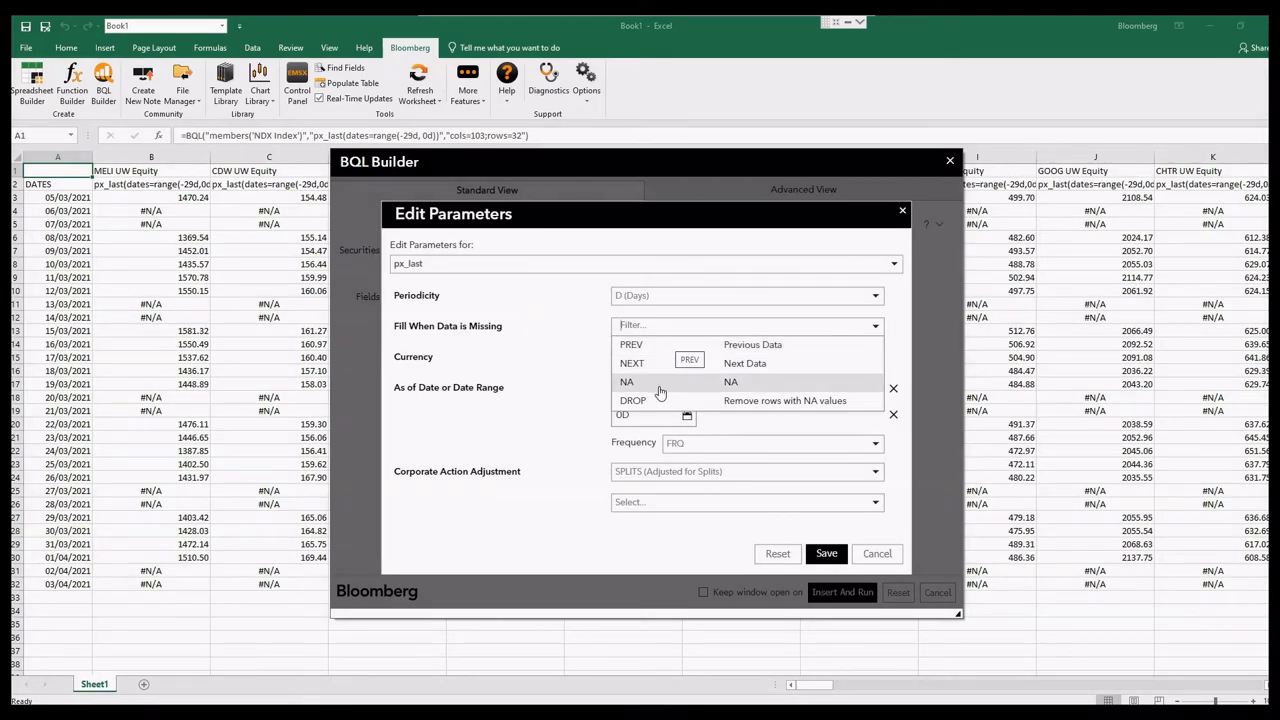
left_click(784, 400)
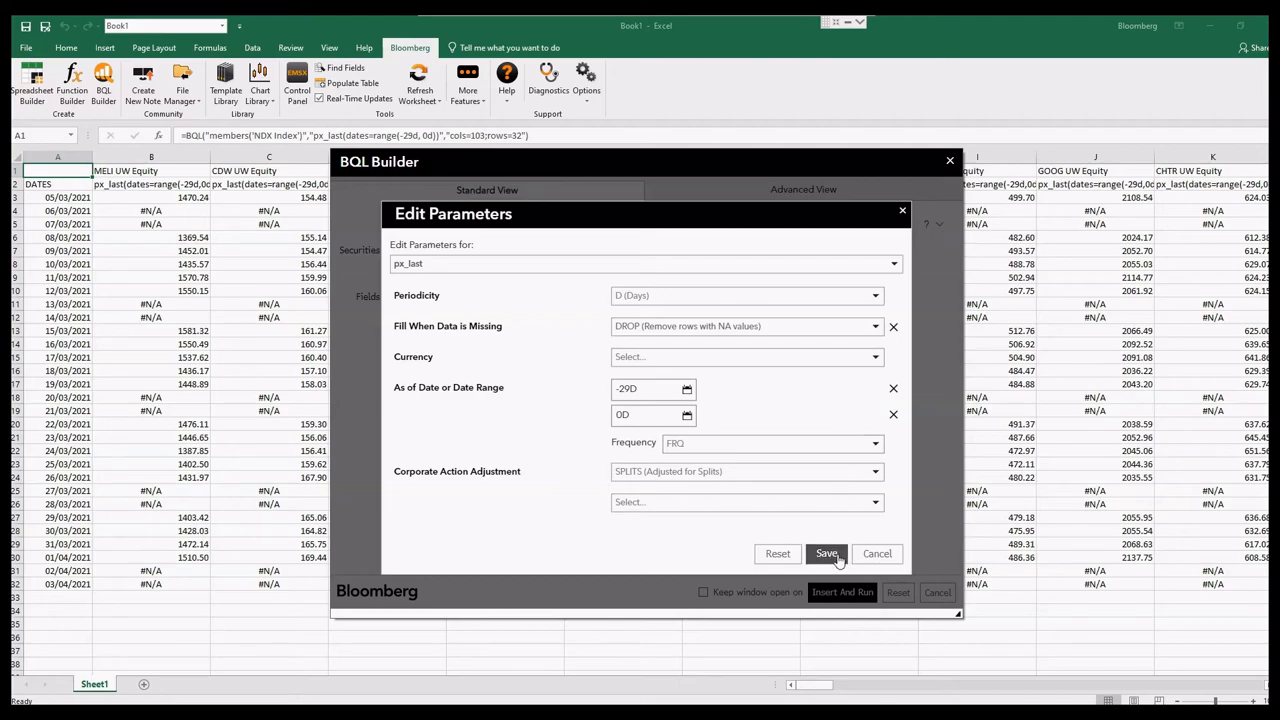
left_click(826, 554)
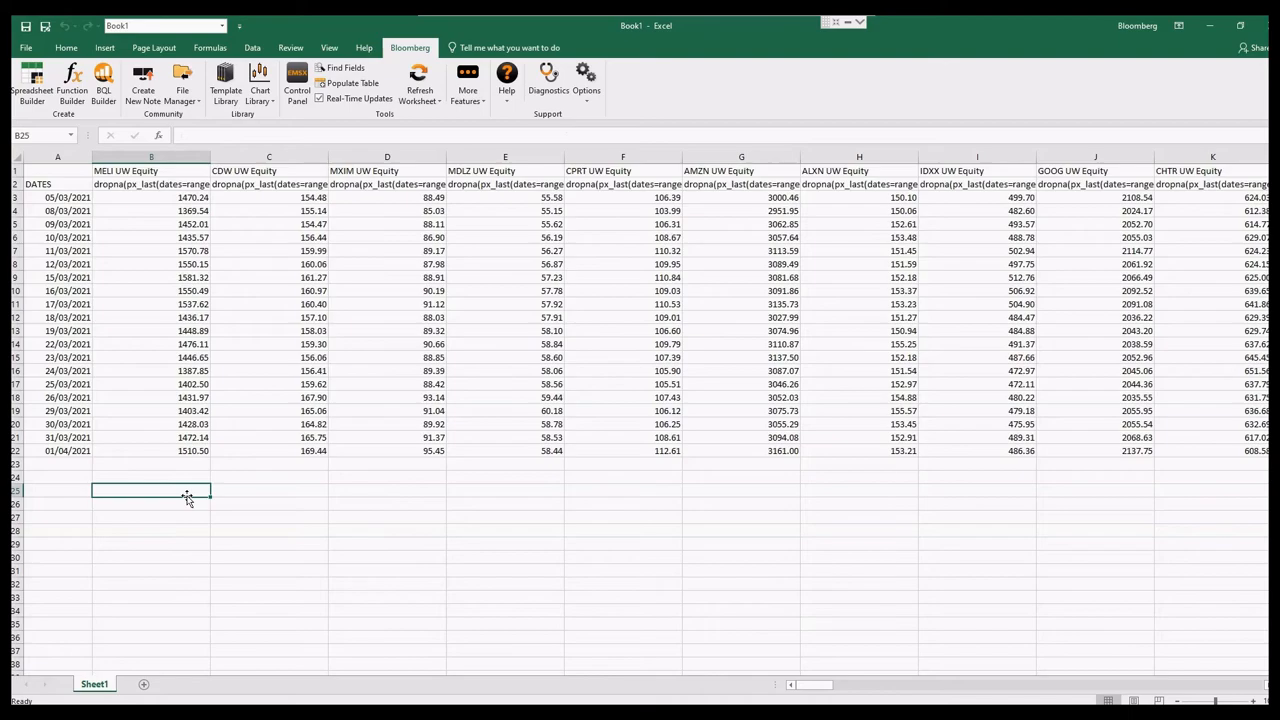
mouse_move(134, 215)
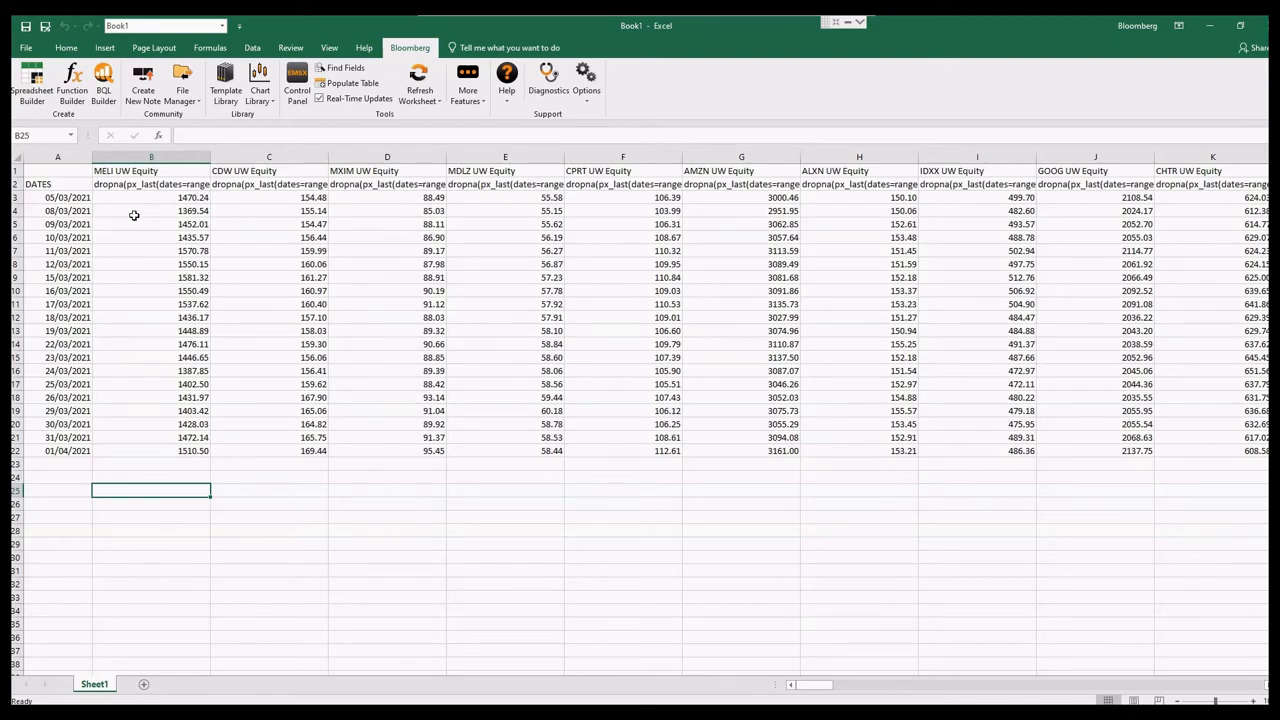
Inspect the first MELI price in the dropna(px_last) table of trading days only
left_click(151, 197)
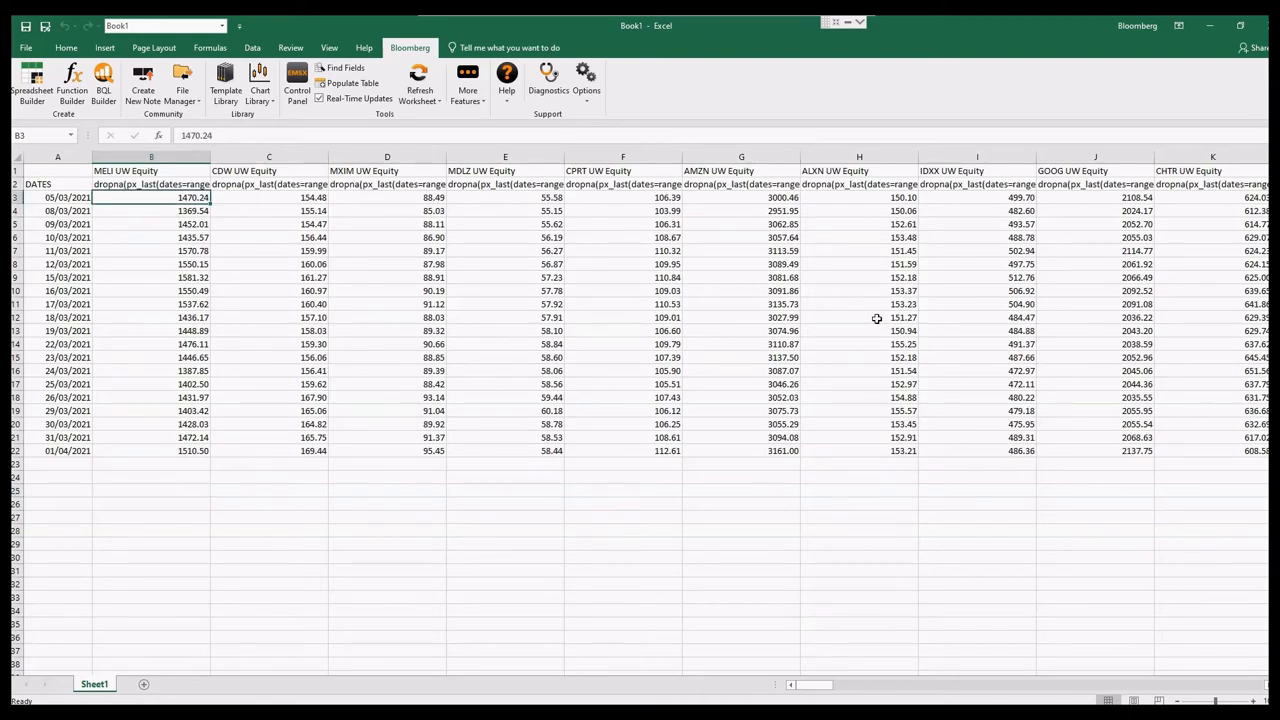